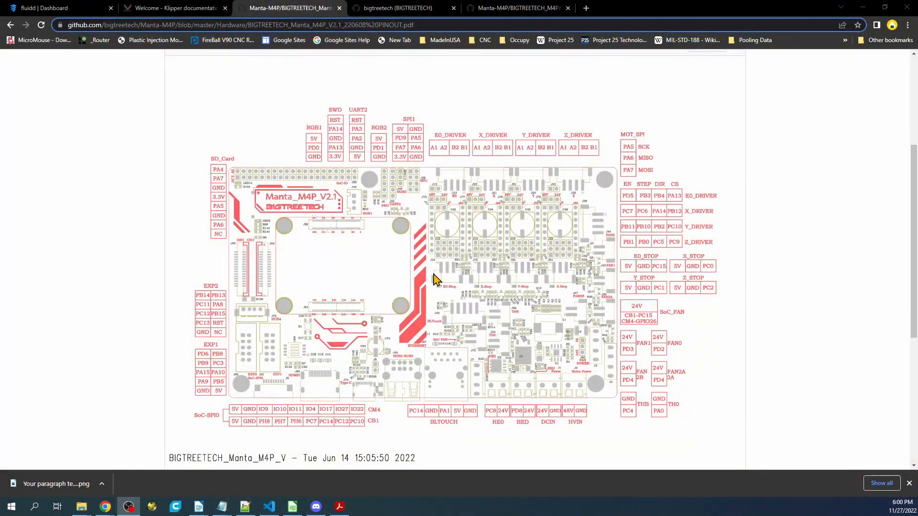
mouse_move(439, 295)
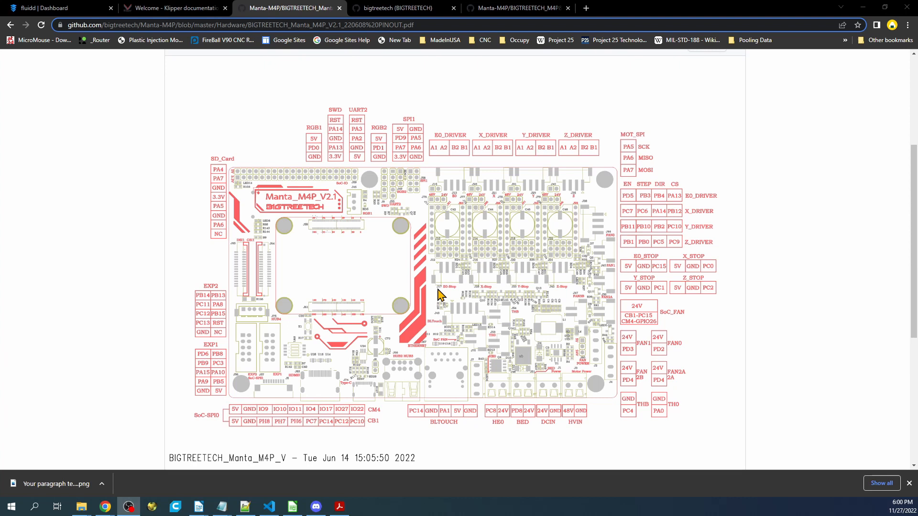
mouse_move(440, 290)
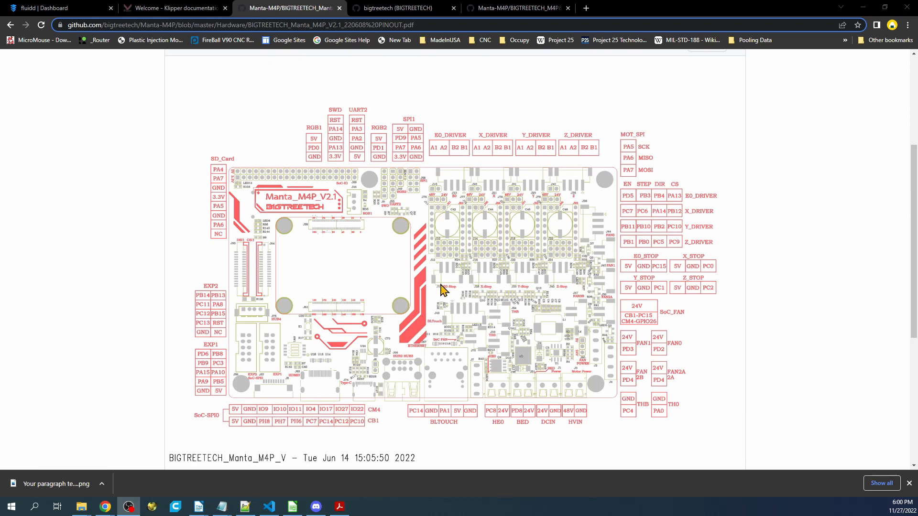
mouse_move(627, 275)
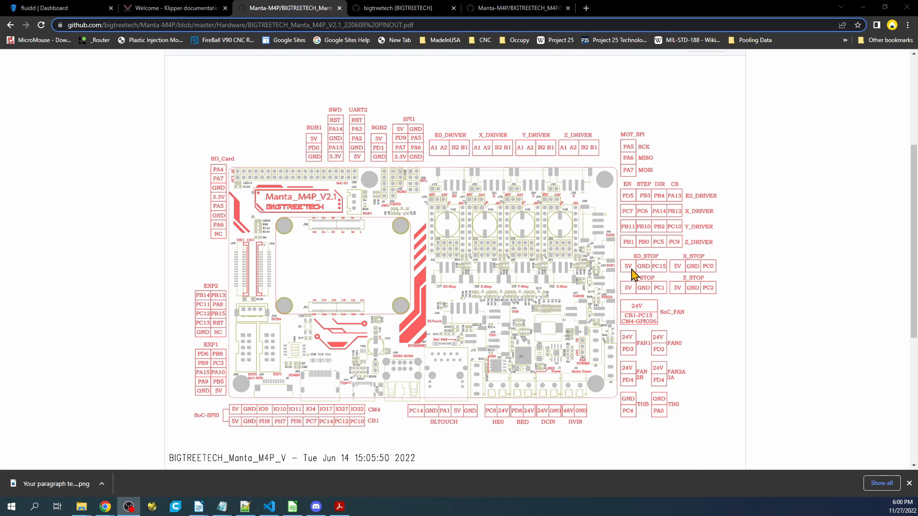
mouse_move(646, 274)
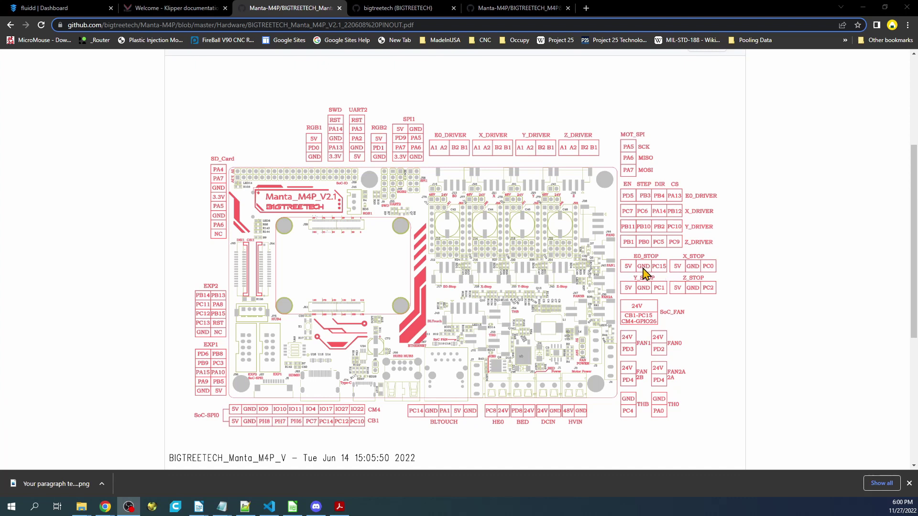
mouse_move(681, 275)
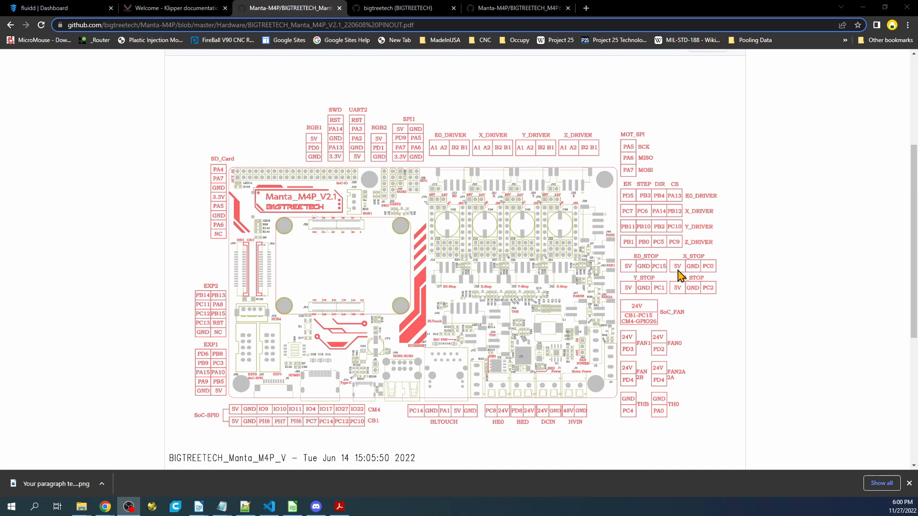
mouse_move(711, 278)
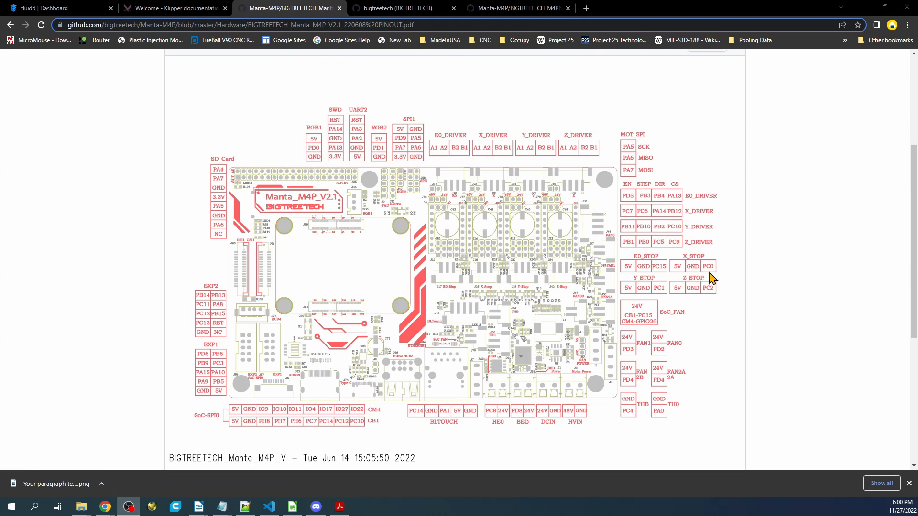
mouse_move(709, 276)
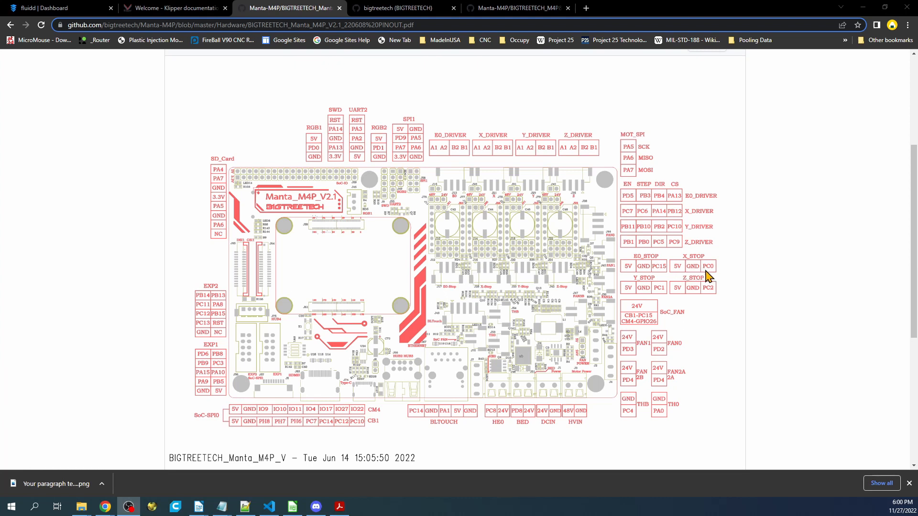
mouse_move(703, 269)
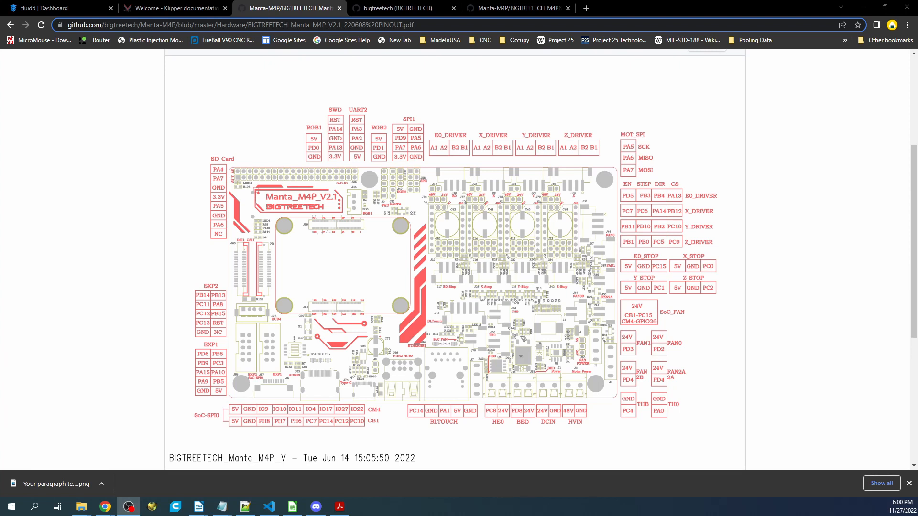
Step: Return to the Fluidd dashboard, where the console shows the firmware restart ending in Klipper Ready
left_click(56, 8)
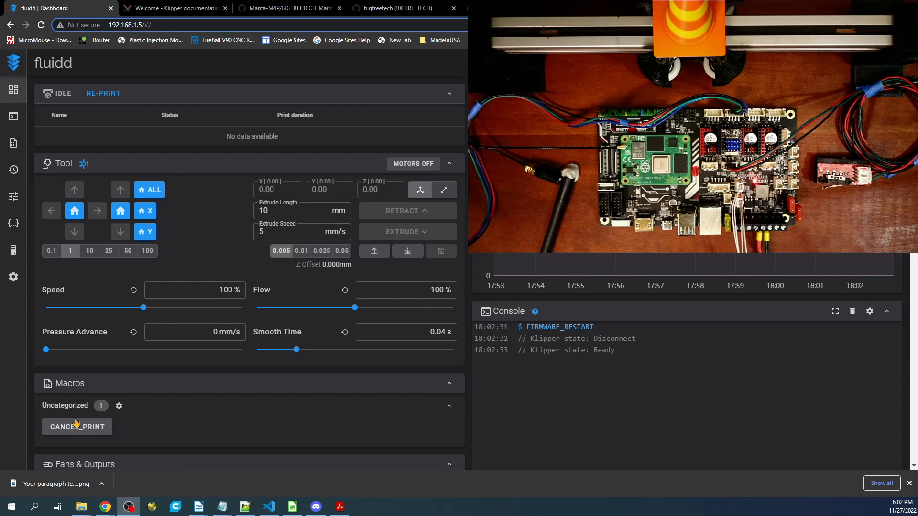
mouse_move(65, 79)
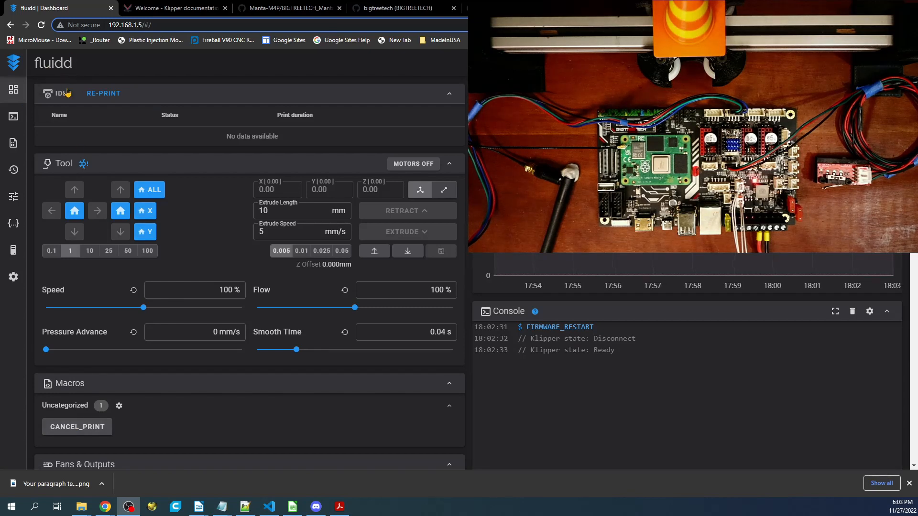
mouse_move(13, 169)
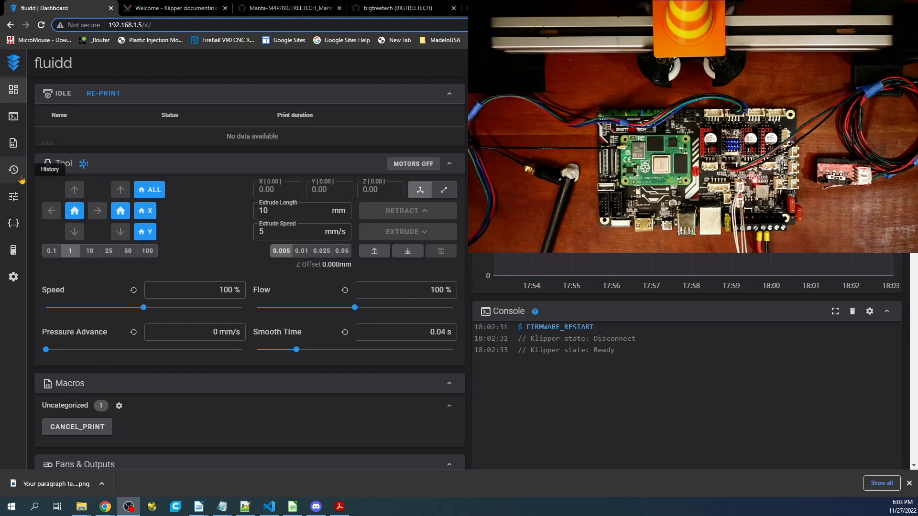
mouse_move(189, 70)
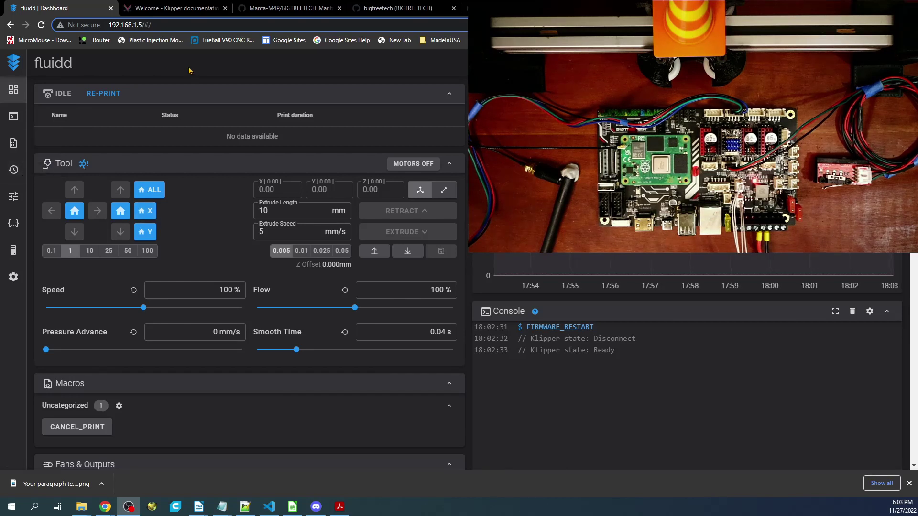
mouse_move(745, 313)
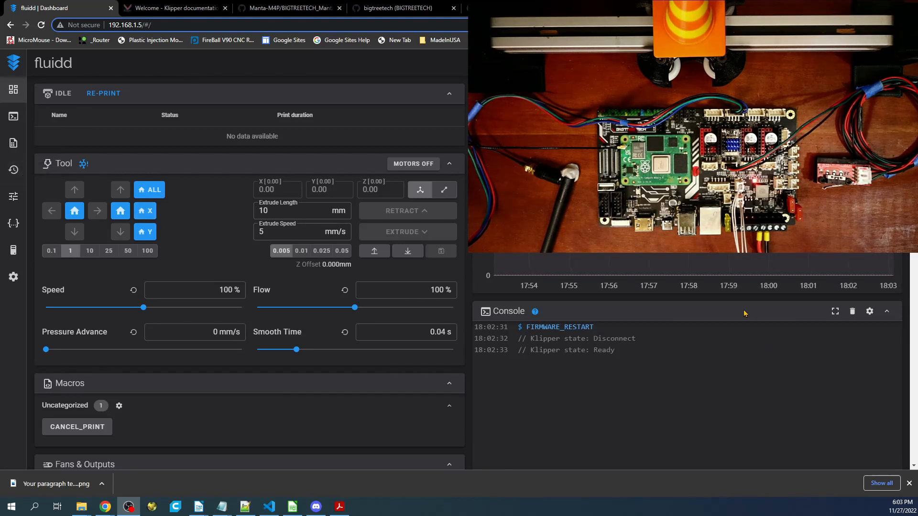
Step: Send M119 from the console to query the endstops, showing x, y and z TRIGGERED
scroll("down", 3)
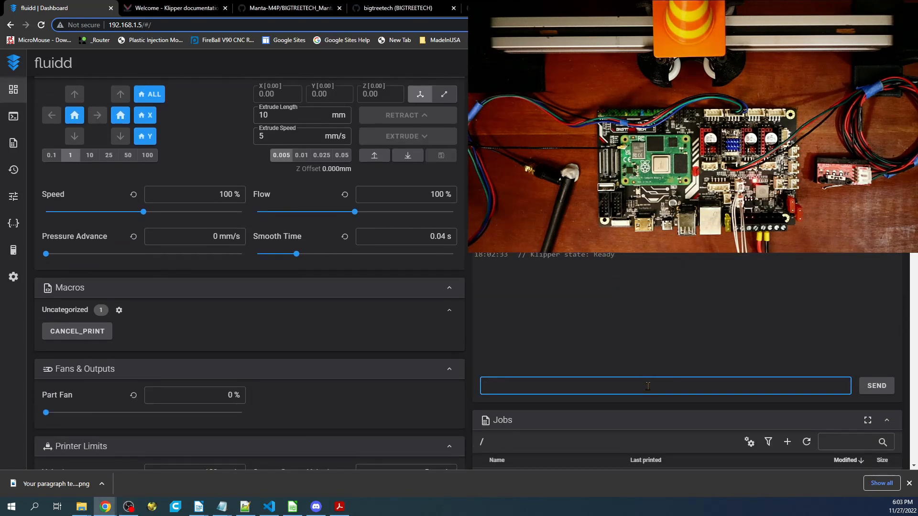
type("M")
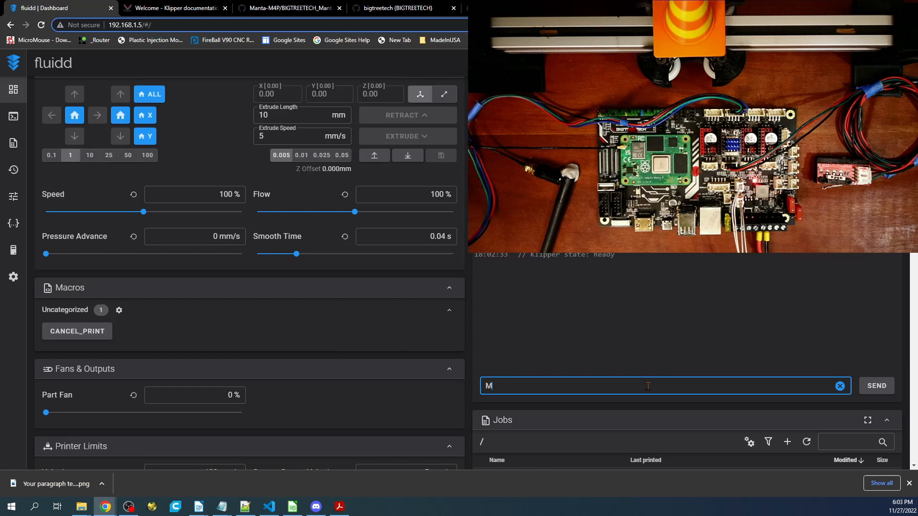
type("119")
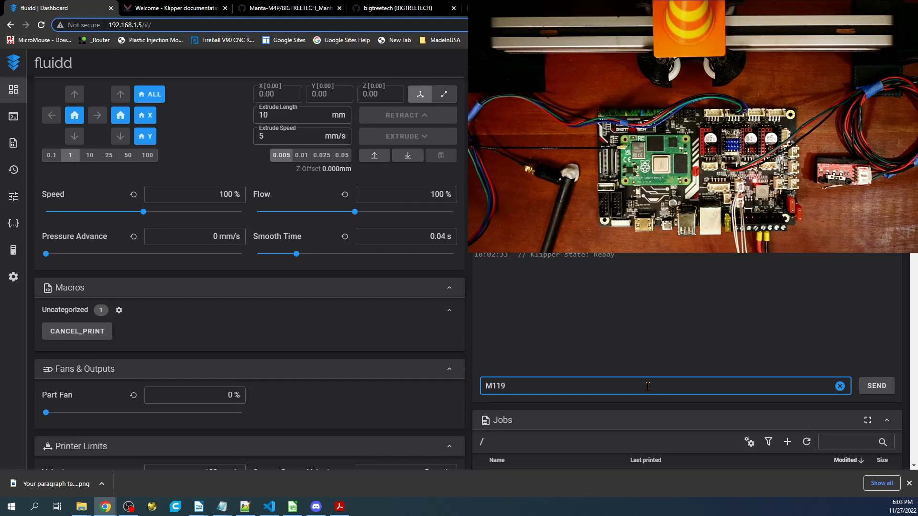
left_click(876, 385)
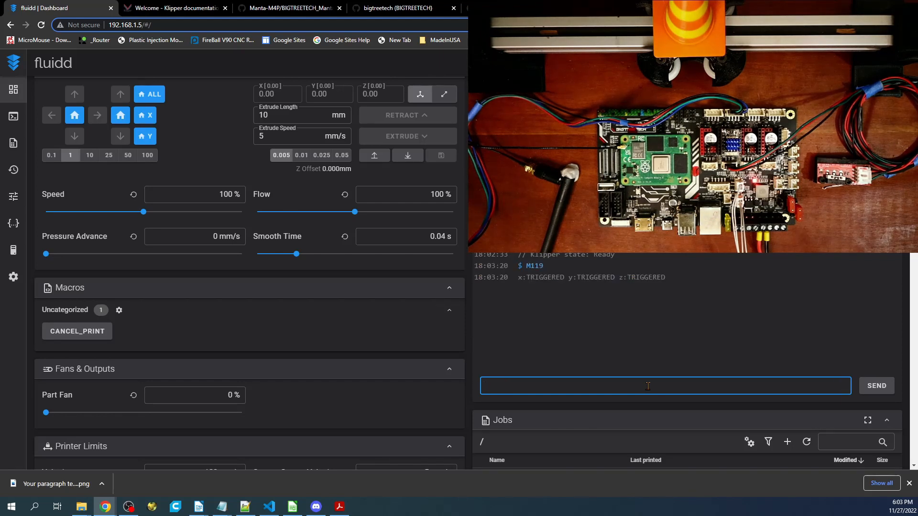
mouse_move(313, 300)
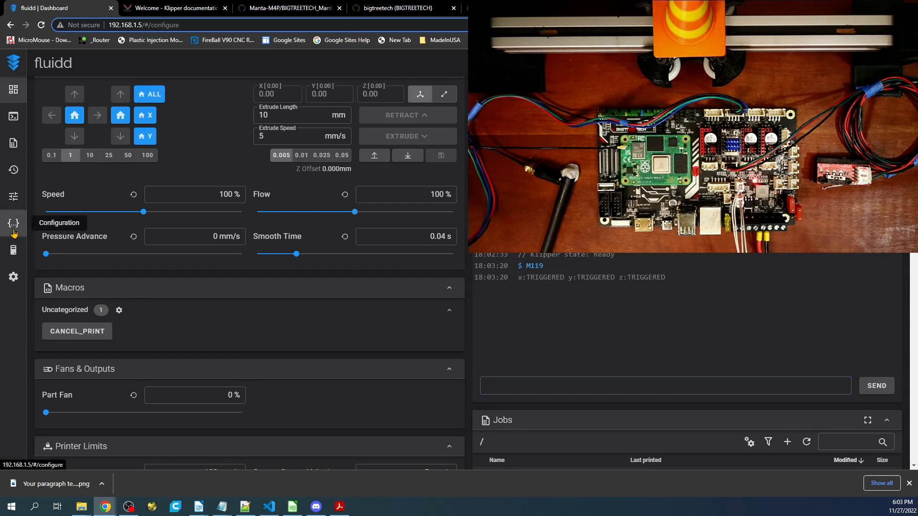
Step: Change the stepper_x endstop_pin to ^!PC0 in printer.cfg and Save & Restart
left_click(13, 224)
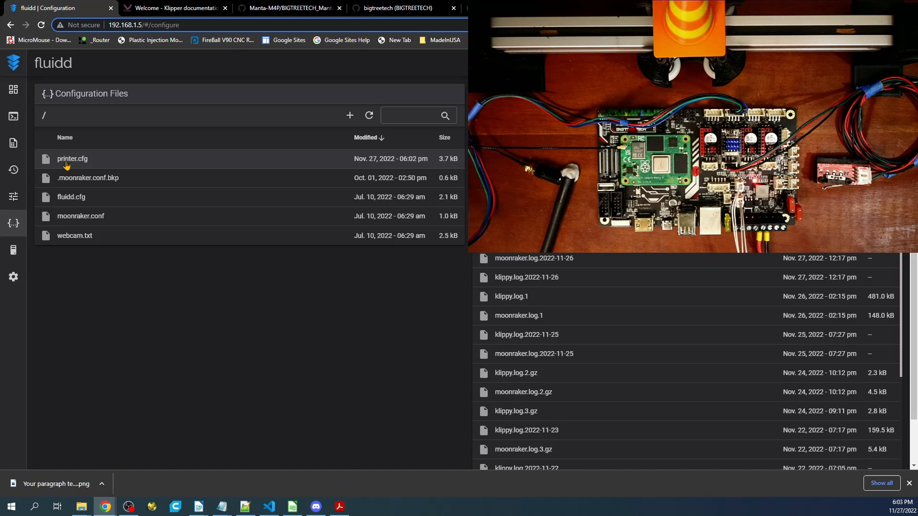
left_click(72, 158)
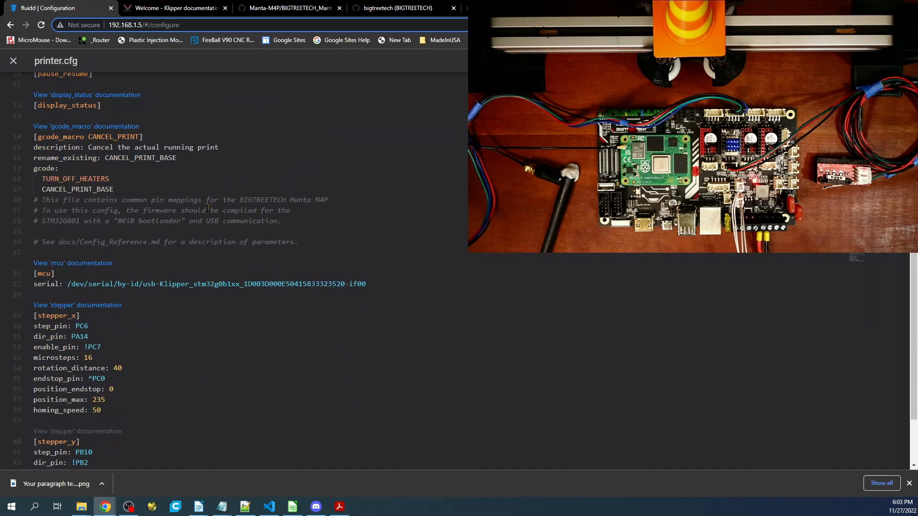
scroll("down", 3)
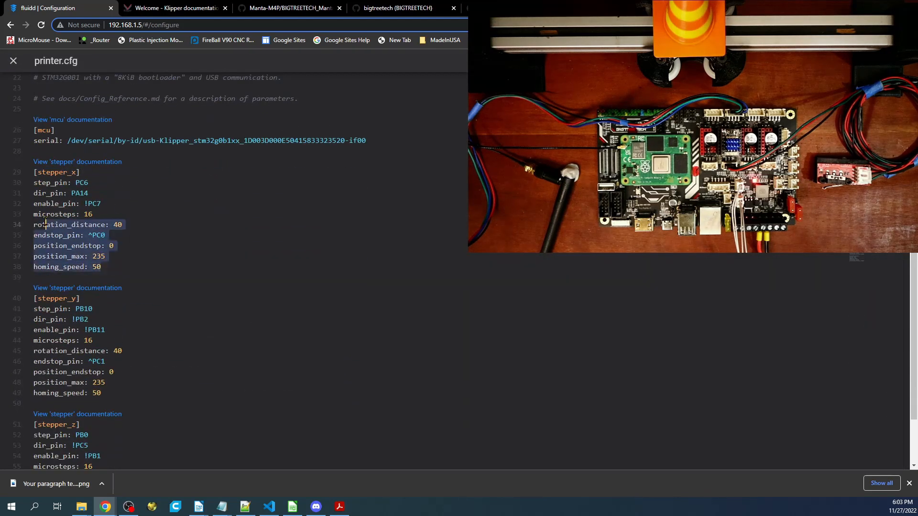
left_click(101, 204)
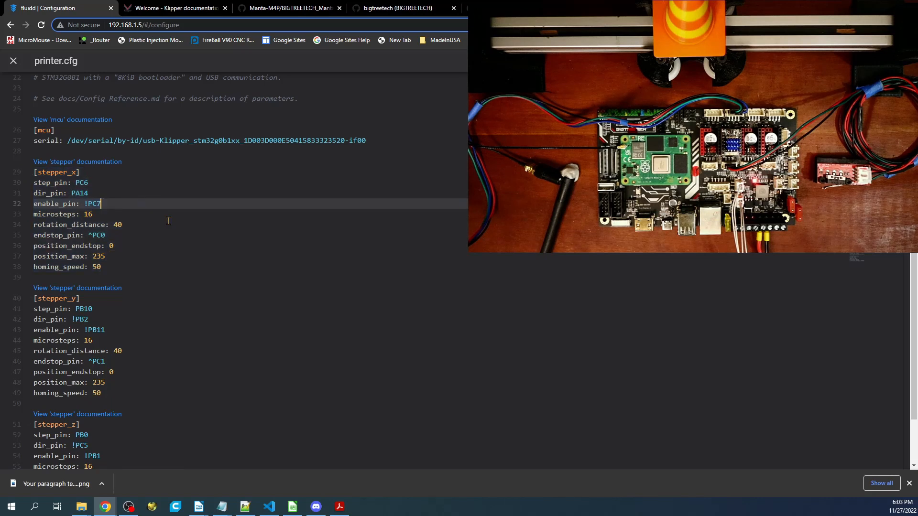
mouse_move(132, 208)
type("!")
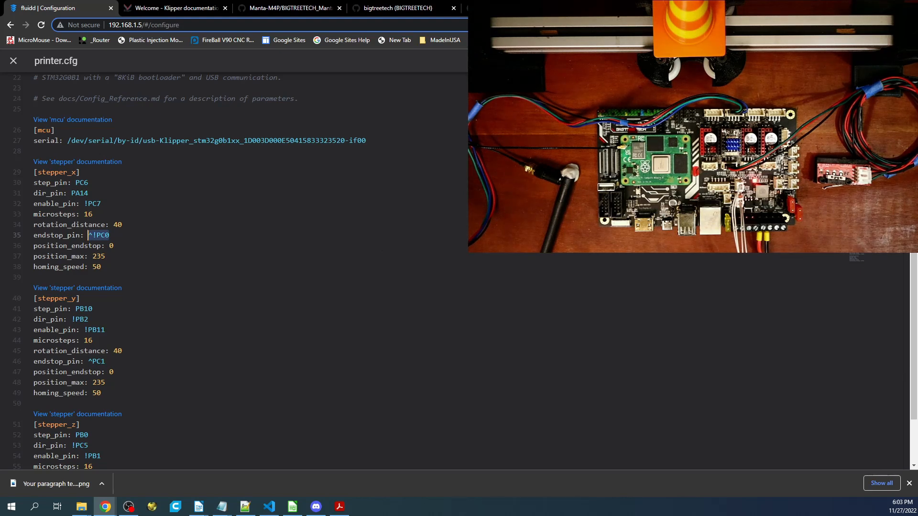
left_click(13, 61)
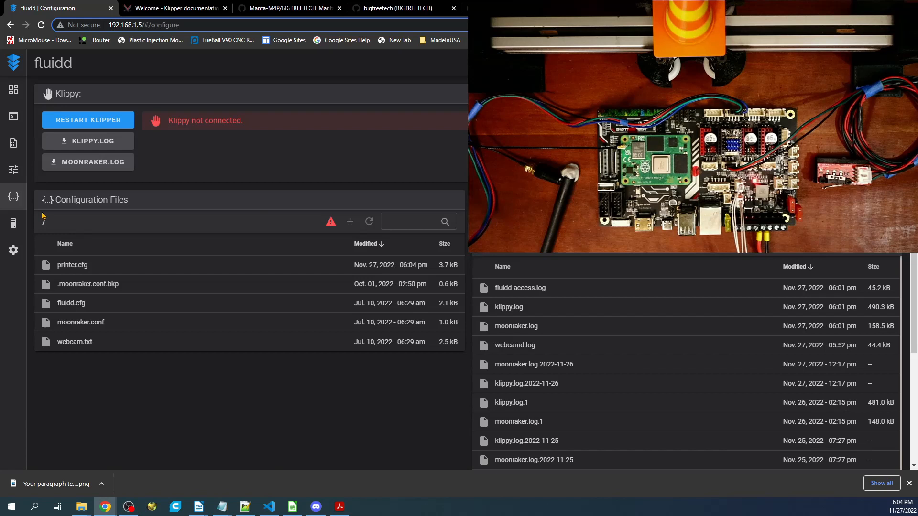
Step: Query M119 twice while toggling the X switch: x open first, then TRIGGERED
left_click(87, 119)
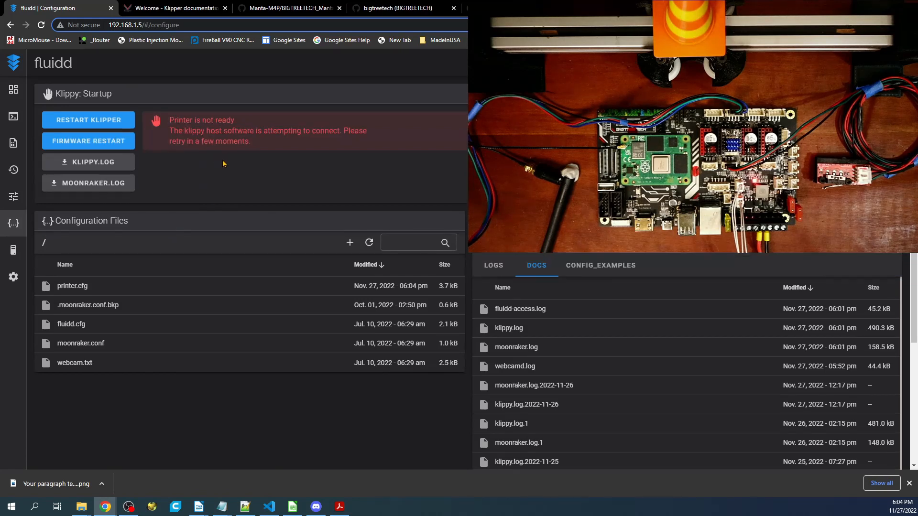
left_click(13, 89)
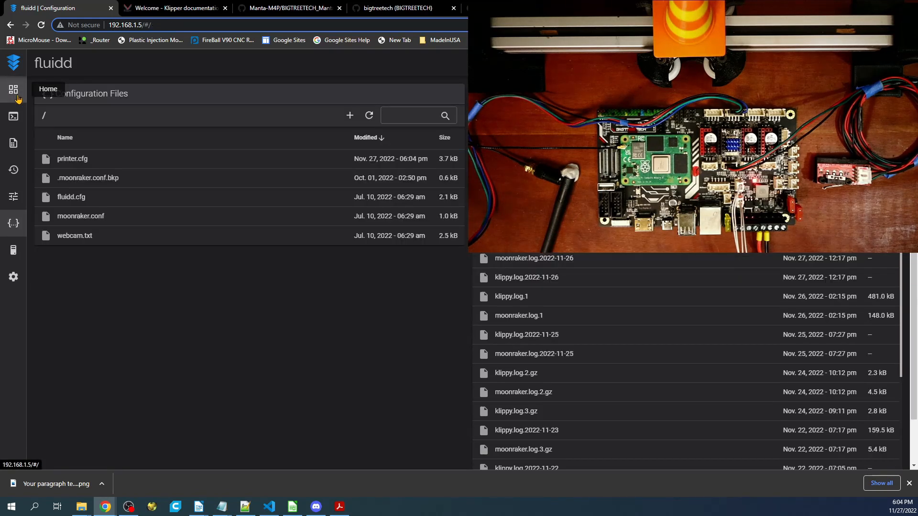
left_click(13, 90)
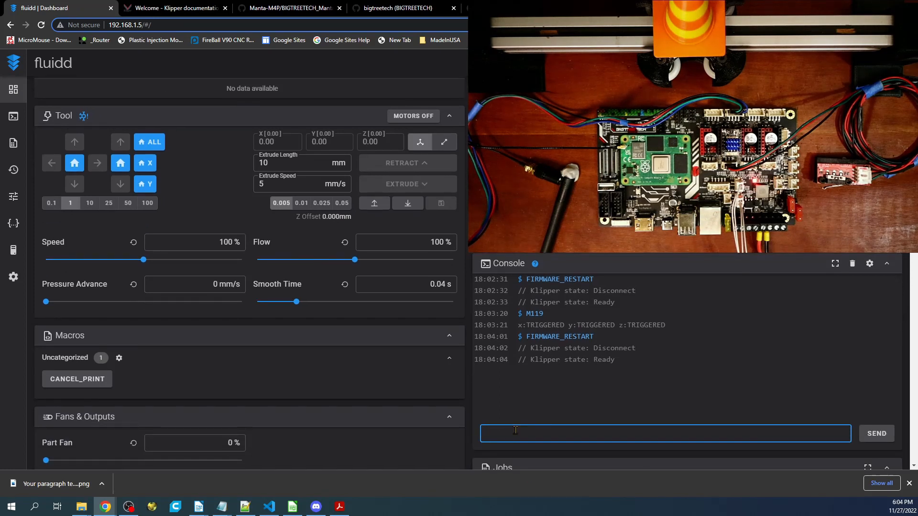
type("M119")
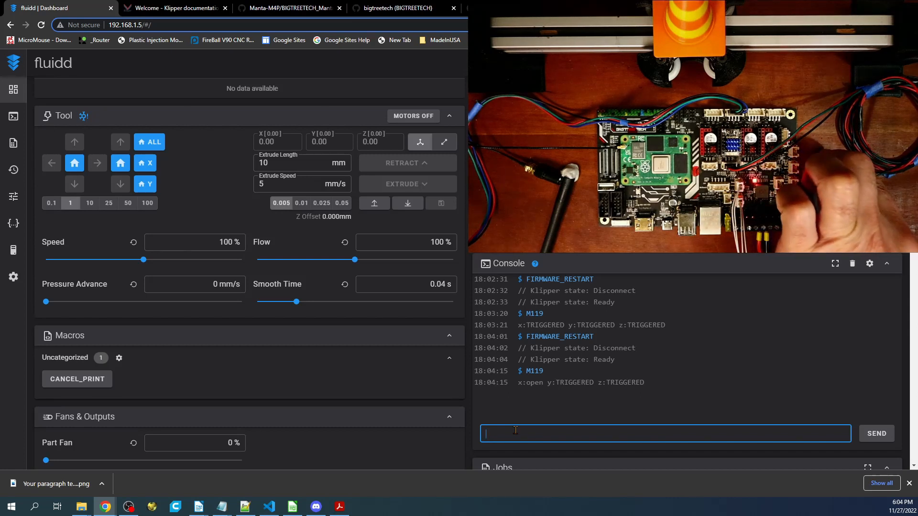
type("M119")
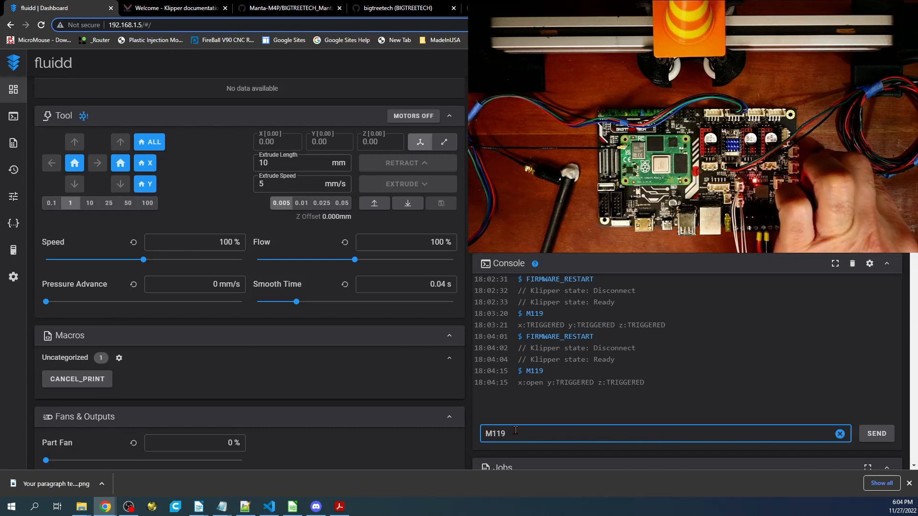
left_click(876, 433)
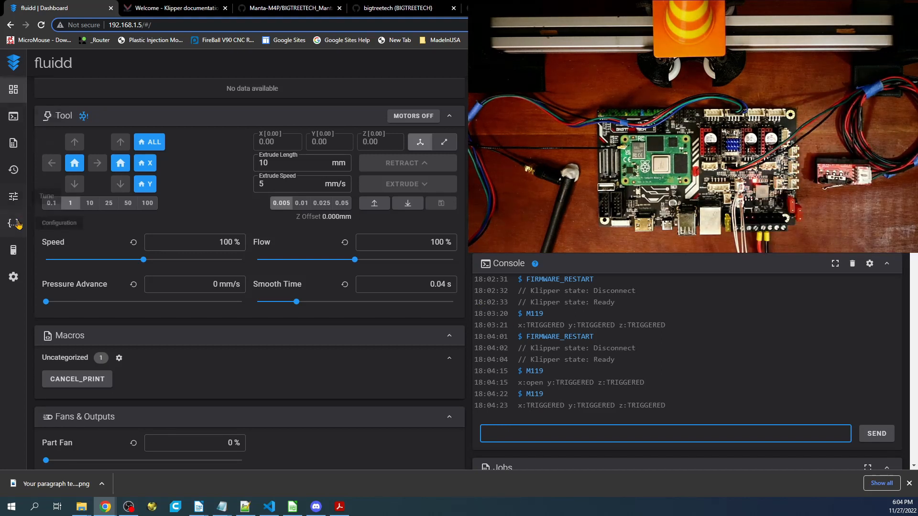
Step: Open printer.cfg, then switch to the Klipper documentation tab
left_click(13, 223)
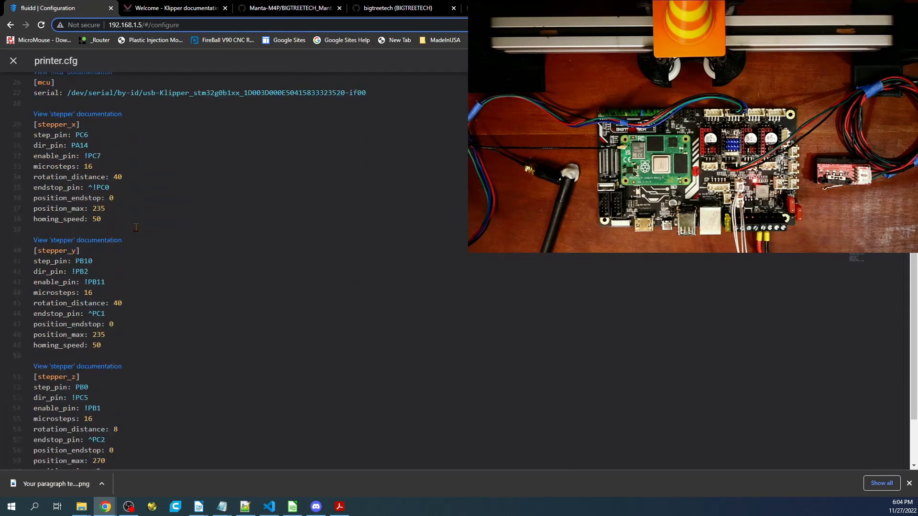
left_click(175, 8)
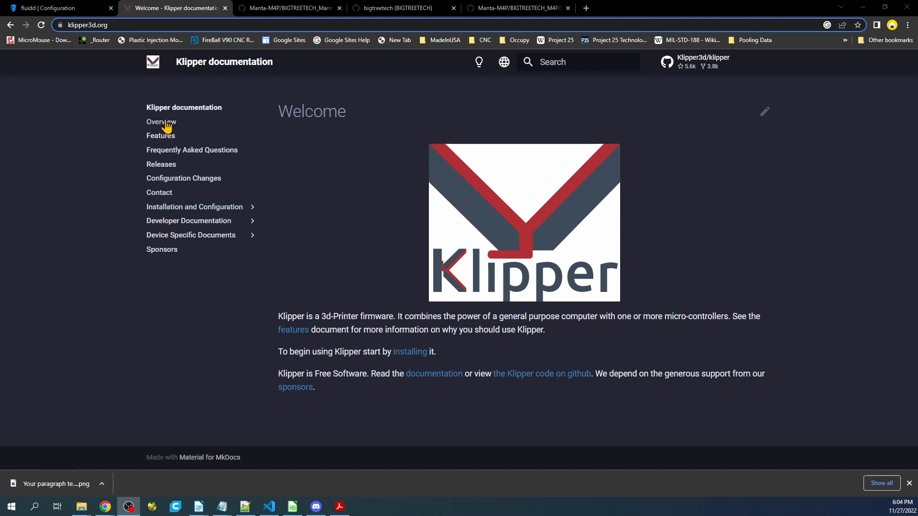
mouse_move(183, 178)
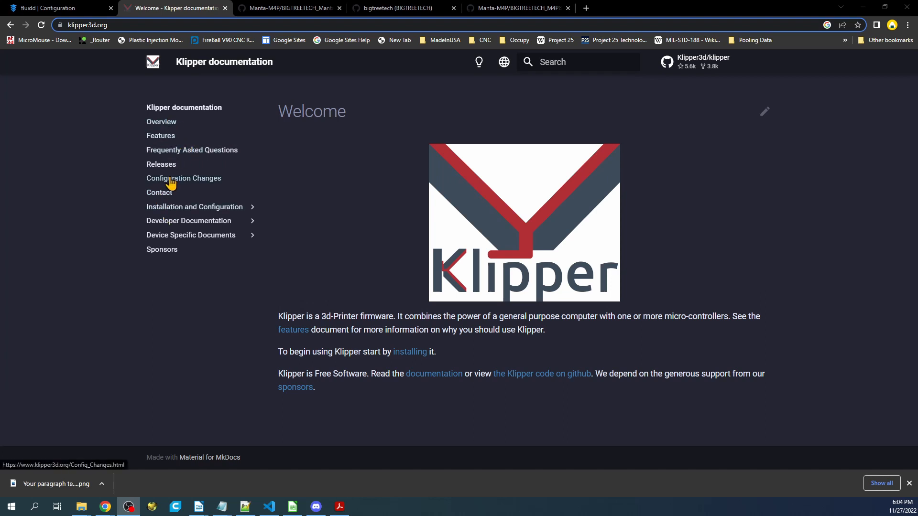
Step: Open the Configuration reference page under Installation and Configuration
left_click(194, 206)
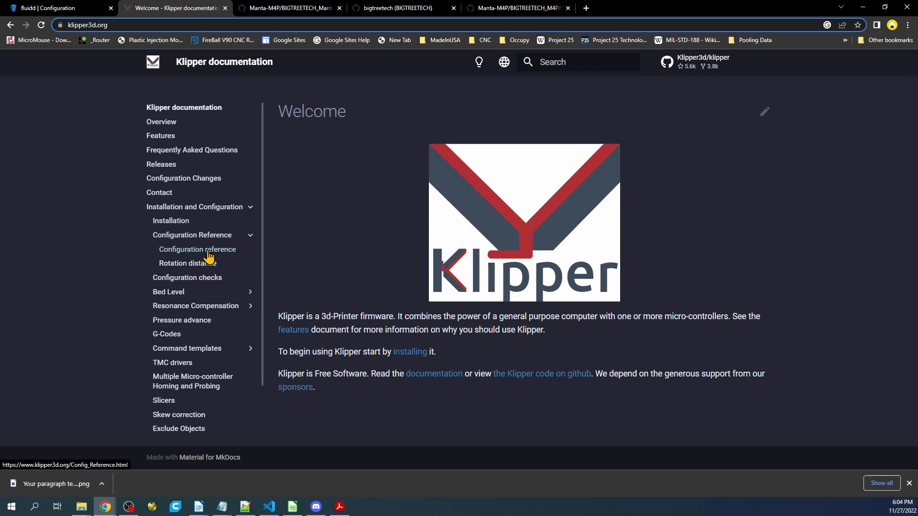
left_click(197, 250)
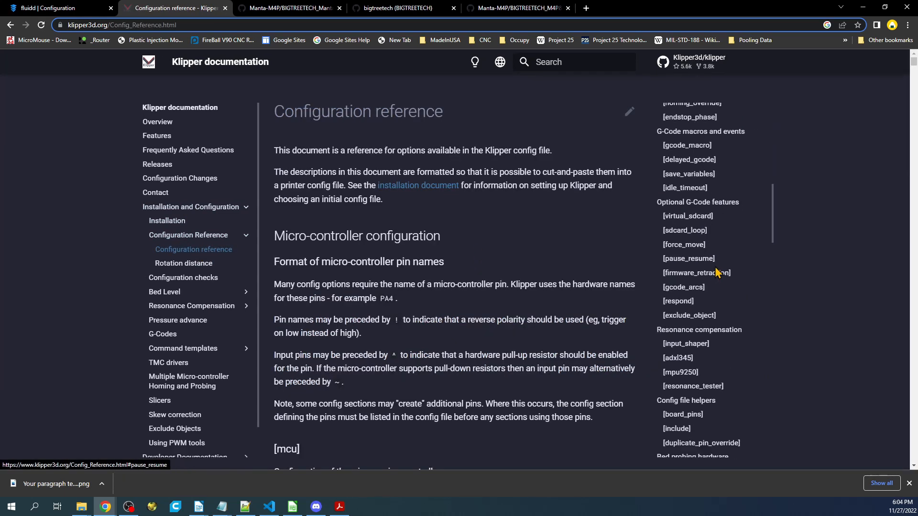
scroll("down", 3)
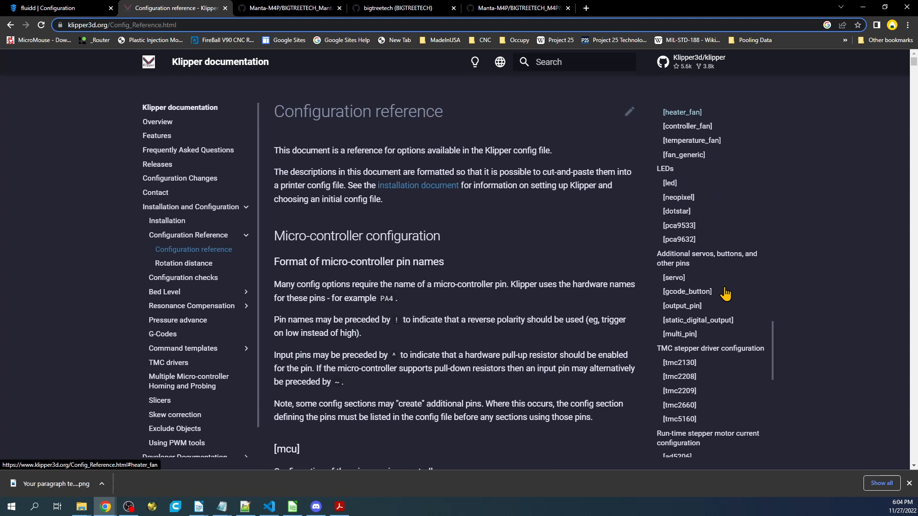
scroll("down", 3)
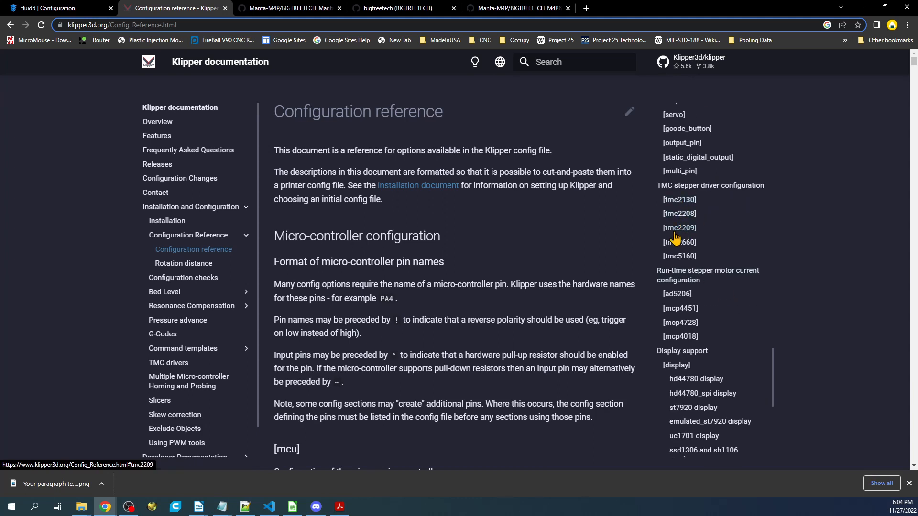
Step: Review the [tmc2209] options, including stealthchop_threshold, and return to printer.cfg
left_click(679, 228)
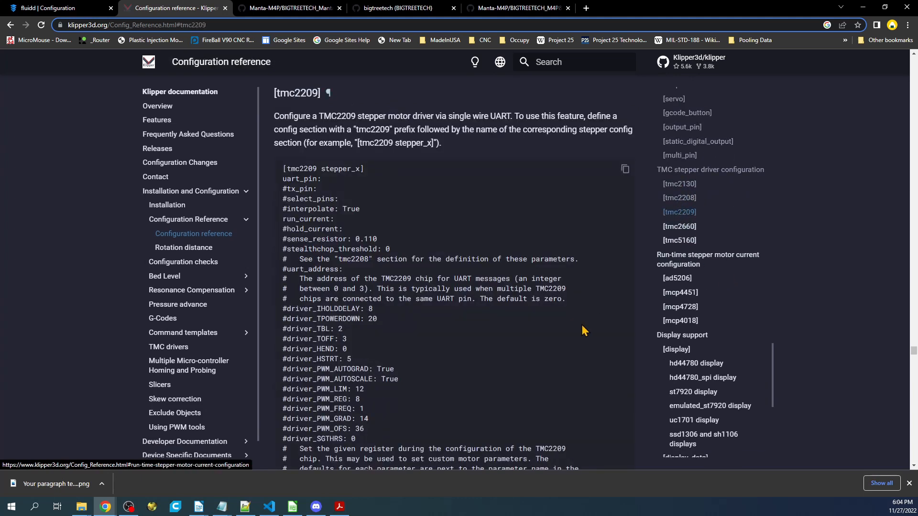
double_click(300, 178)
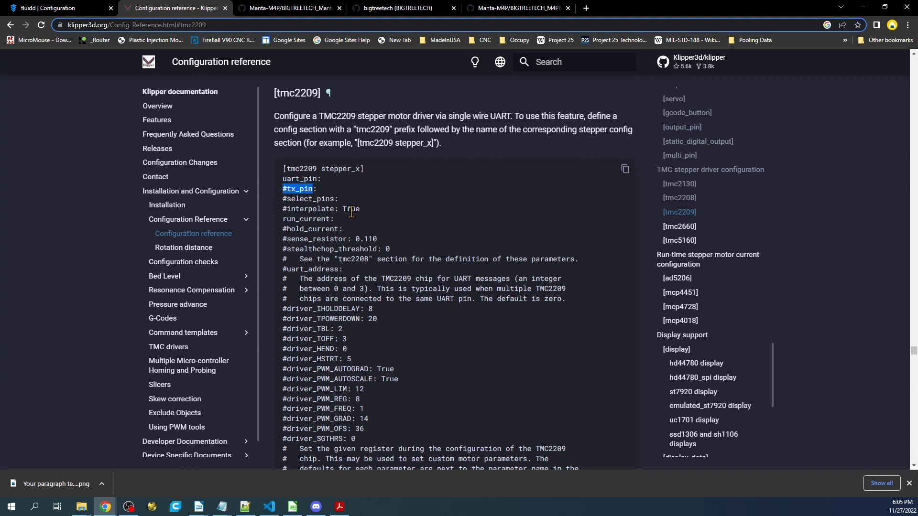
scroll("down", 3)
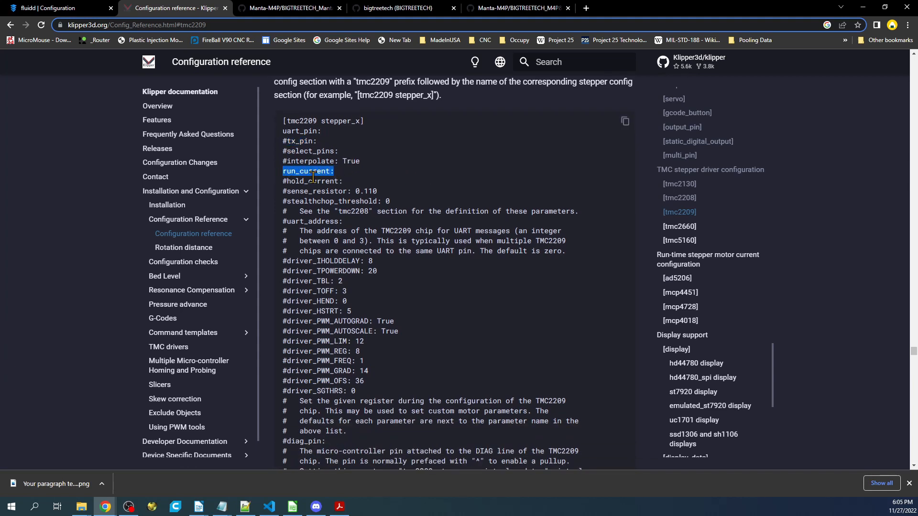
scroll("down", 3)
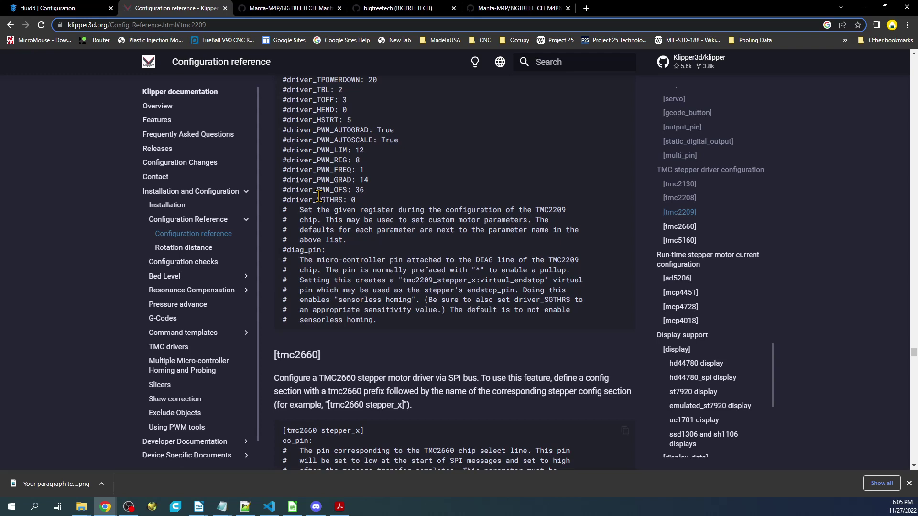
scroll("up", 3)
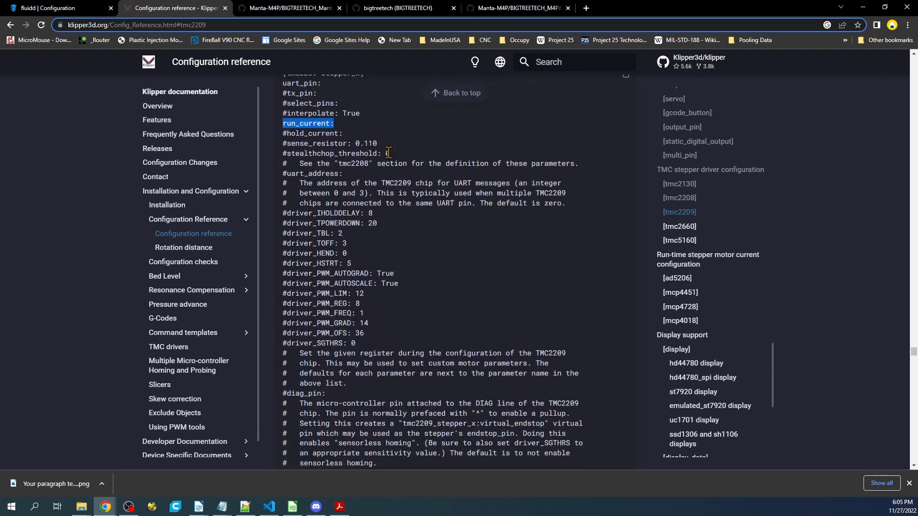
double_click(333, 153)
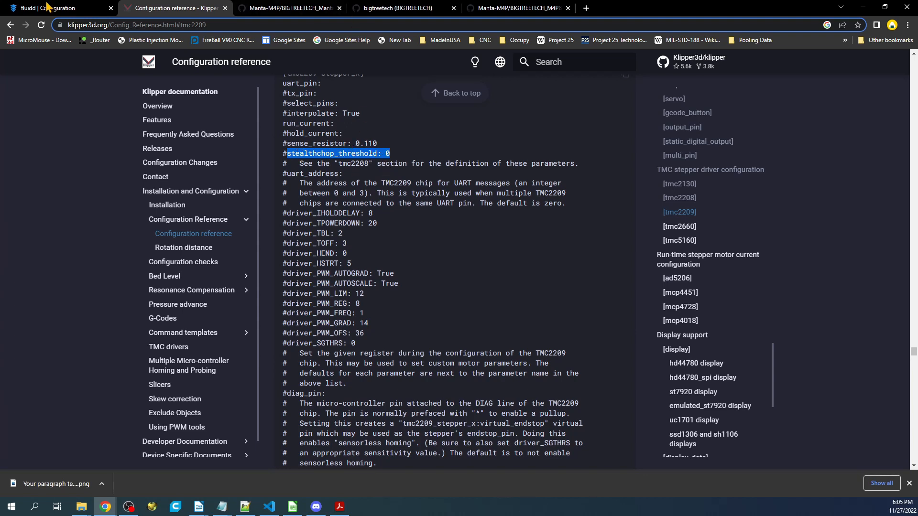
left_click(58, 8)
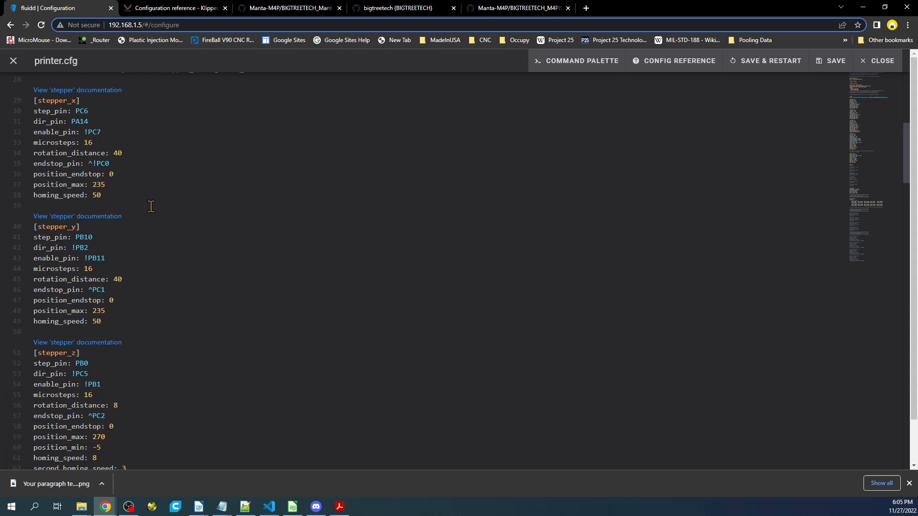
Step: Move the commented tmc2209 stepper_x block (uart_pin PB12, run_current 0.800) below [stepper_x] and uncomment it
scroll("down", 3)
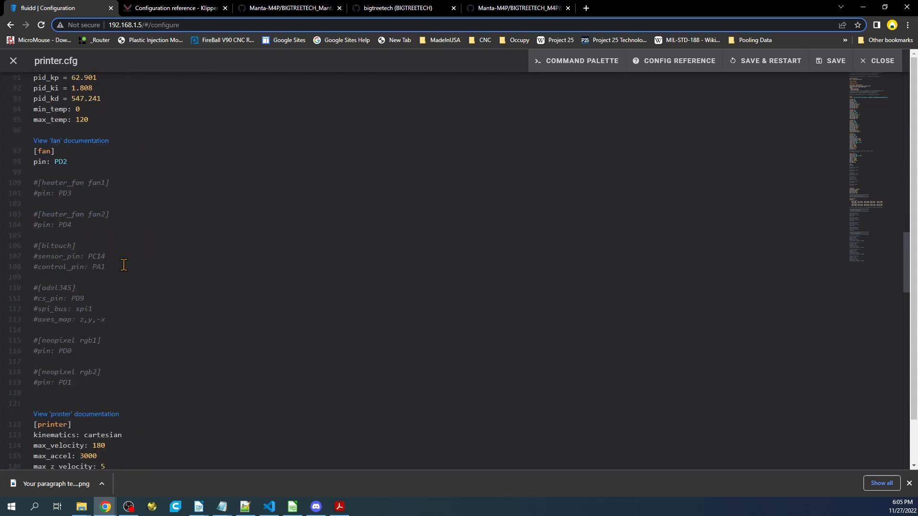
scroll("down", 3)
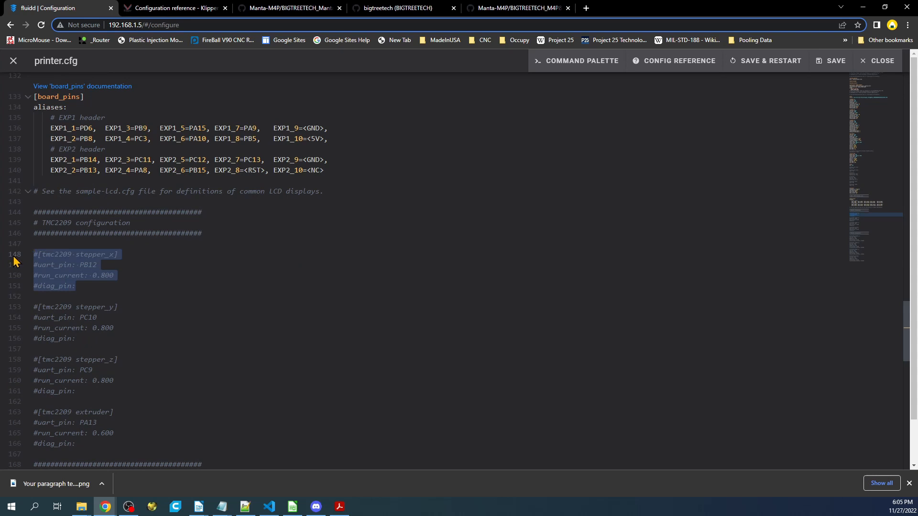
scroll("up", 3)
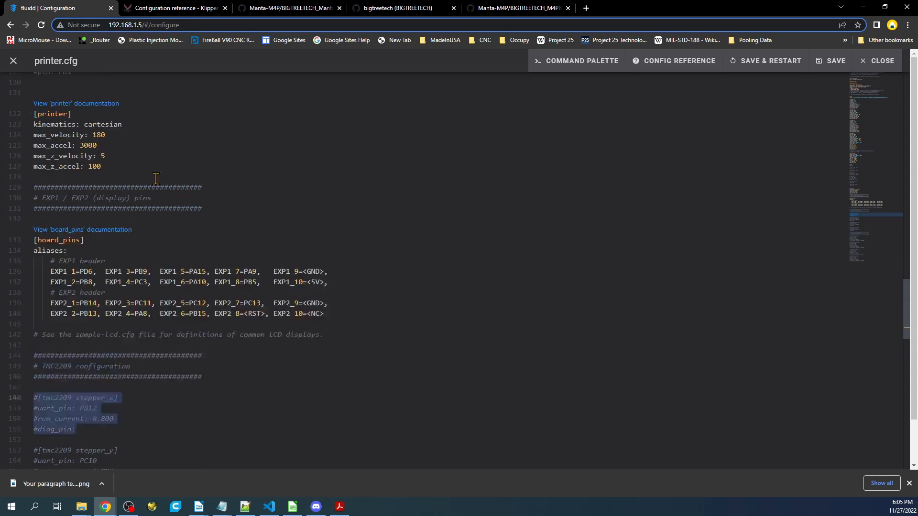
scroll("up", 3)
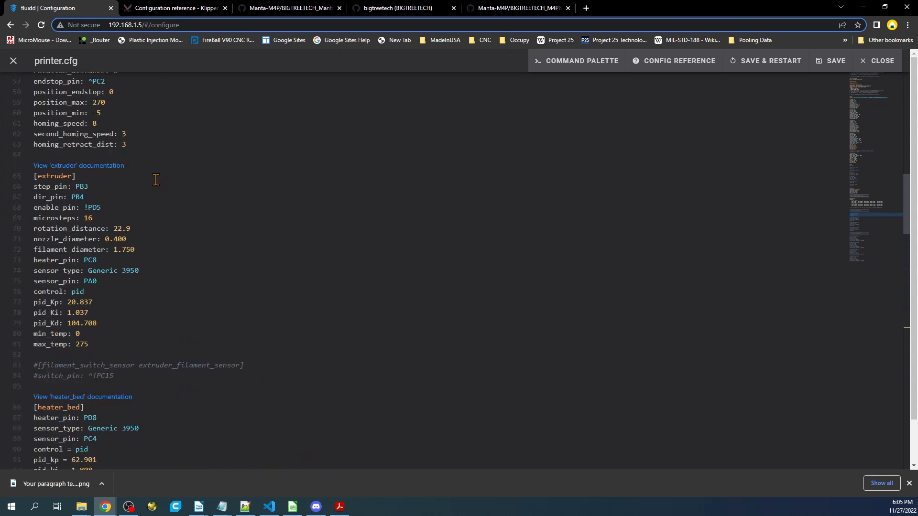
scroll("up", 3)
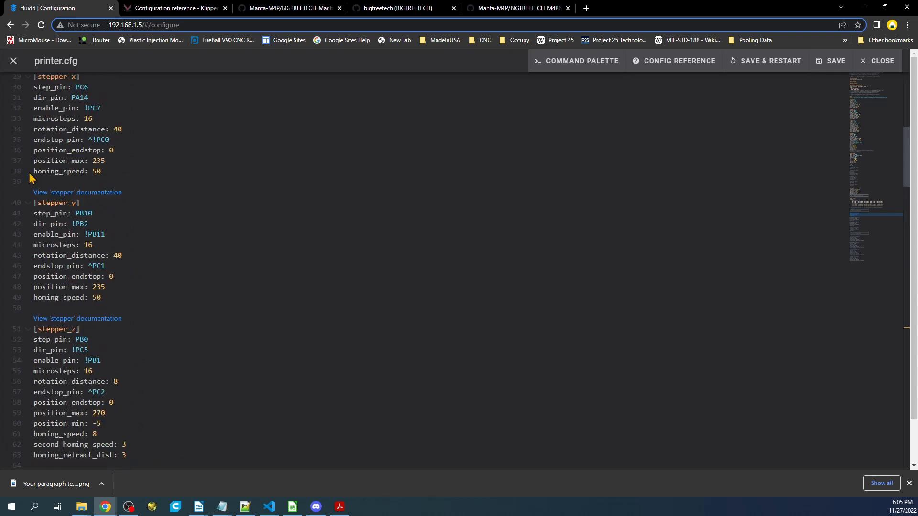
key("enter")
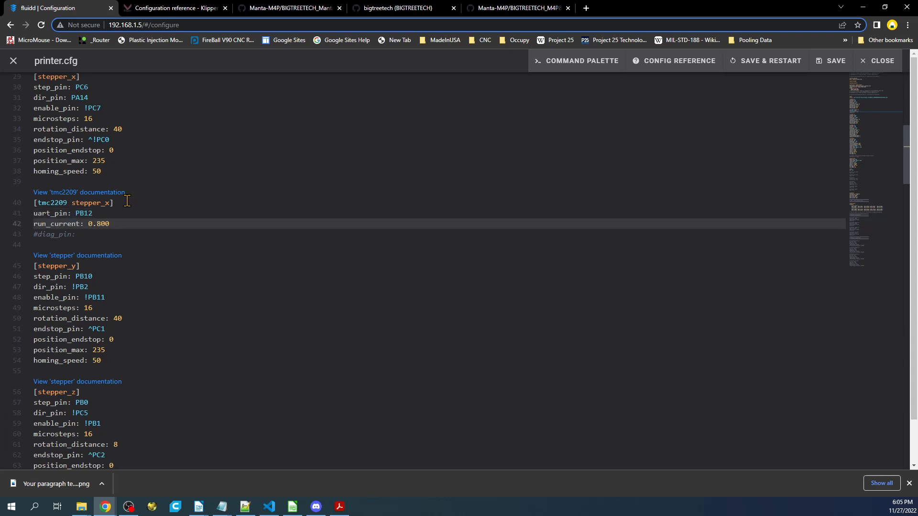
double_click(73, 203)
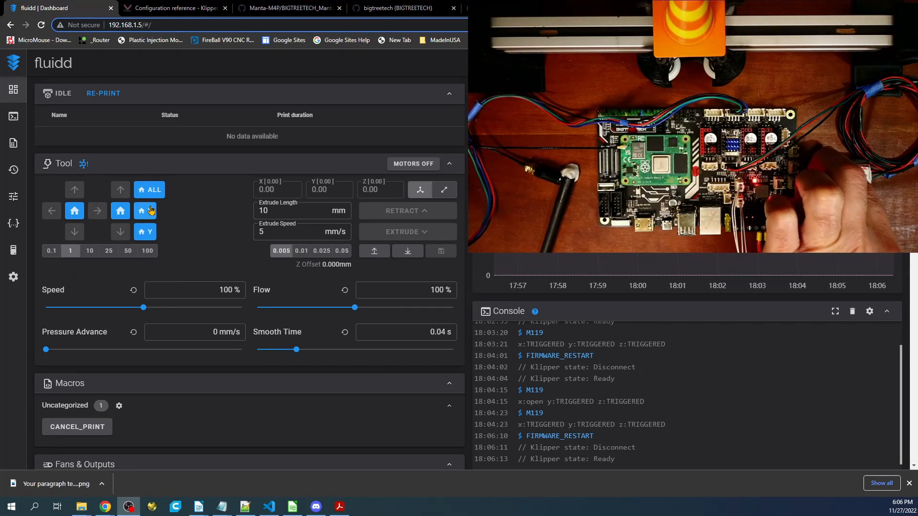
left_click(144, 211)
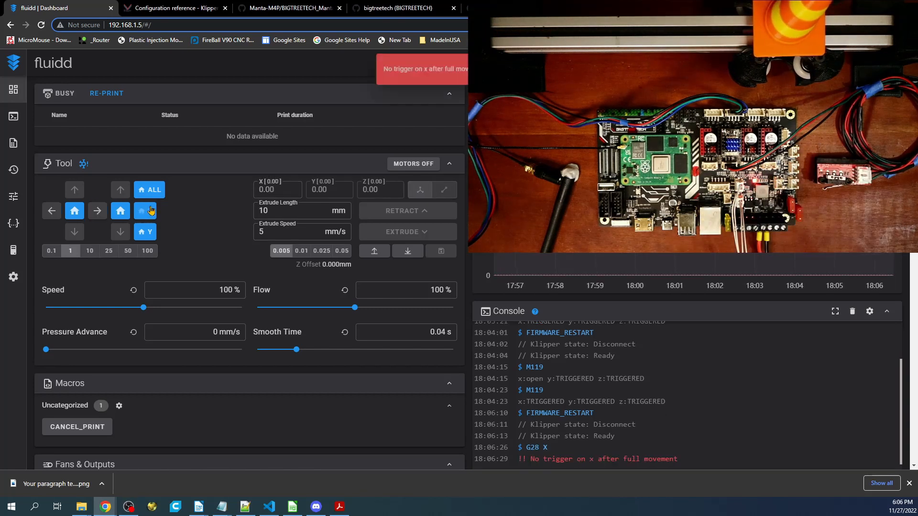
left_click(144, 210)
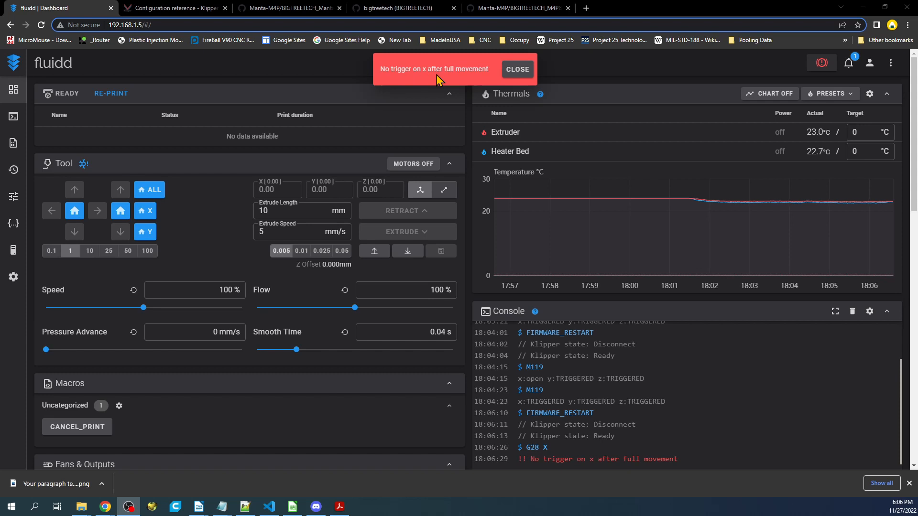
mouse_move(488, 79)
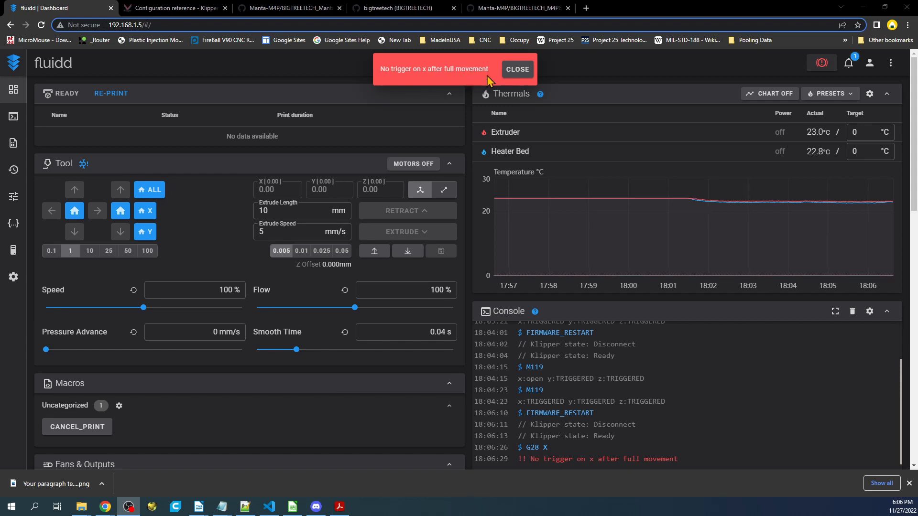
mouse_move(13, 224)
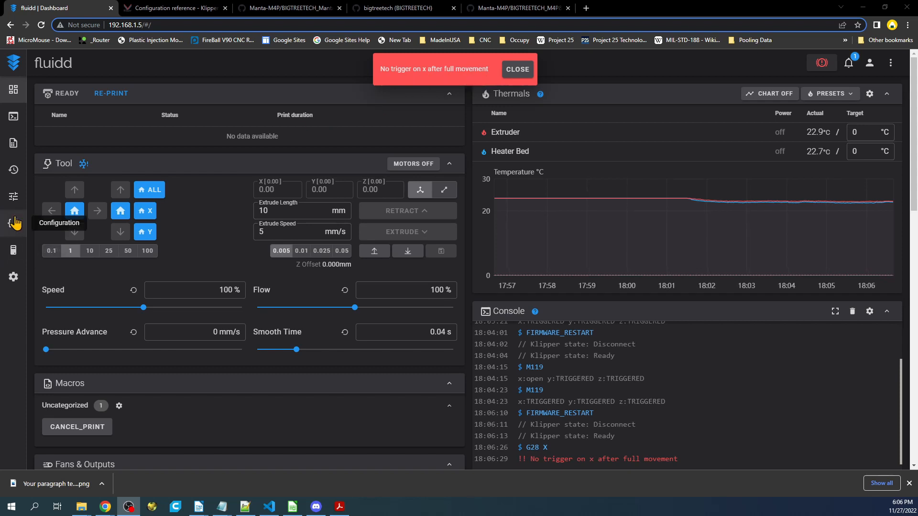
Step: Add 'homing_retract_dist: 0' under [stepper_x] in printer.cfg and Save & Restart
left_click(13, 223)
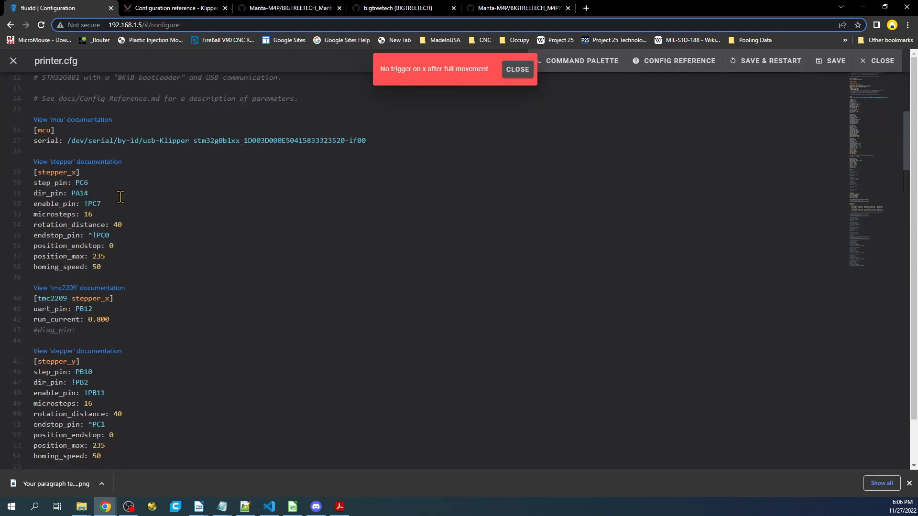
left_click(111, 234)
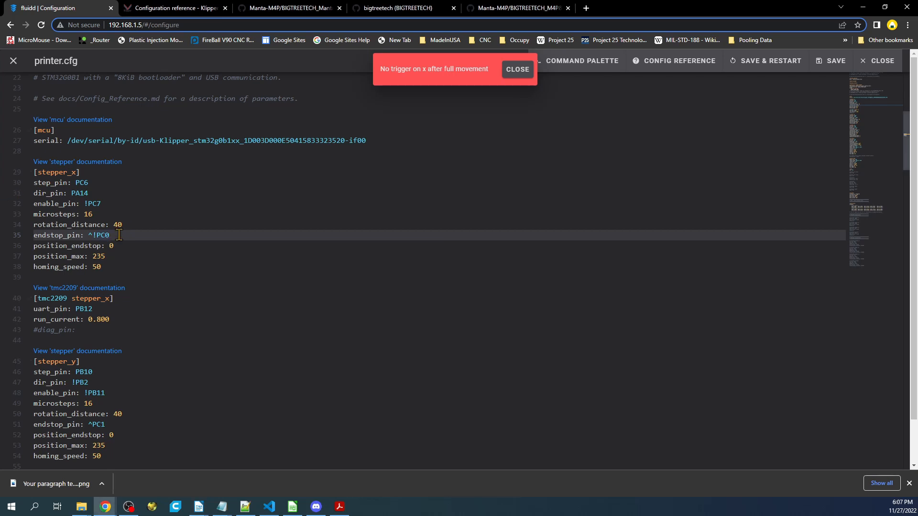
type("homing_retract_dist: 0")
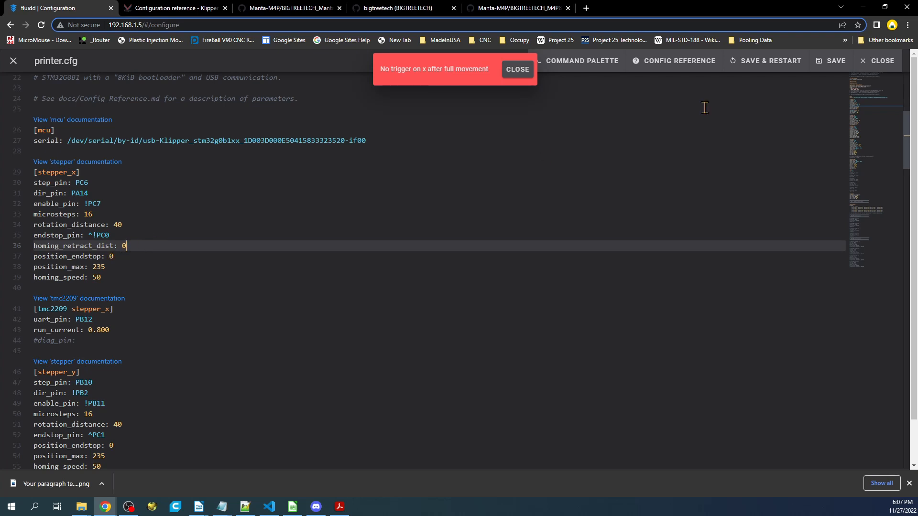
left_click(13, 61)
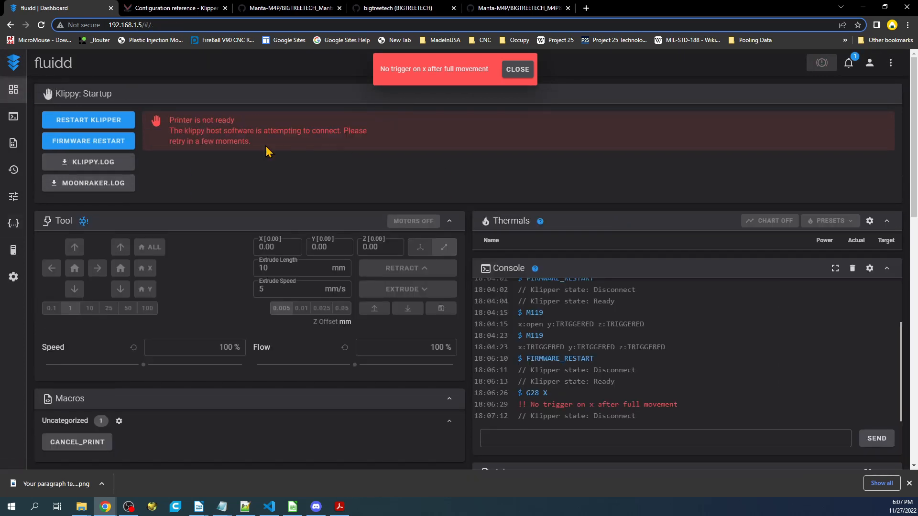
Step: Dismiss the homing error alert and home the X axis with G28 X
left_click(516, 69)
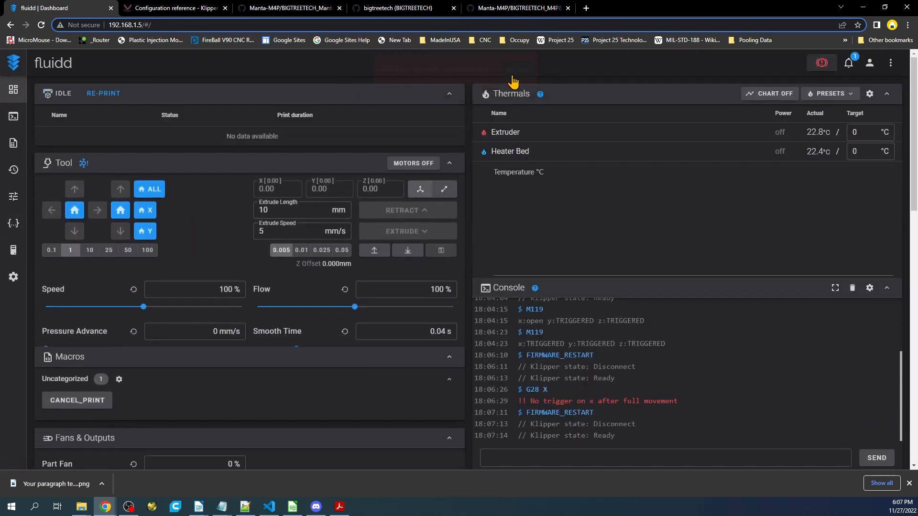
left_click(773, 94)
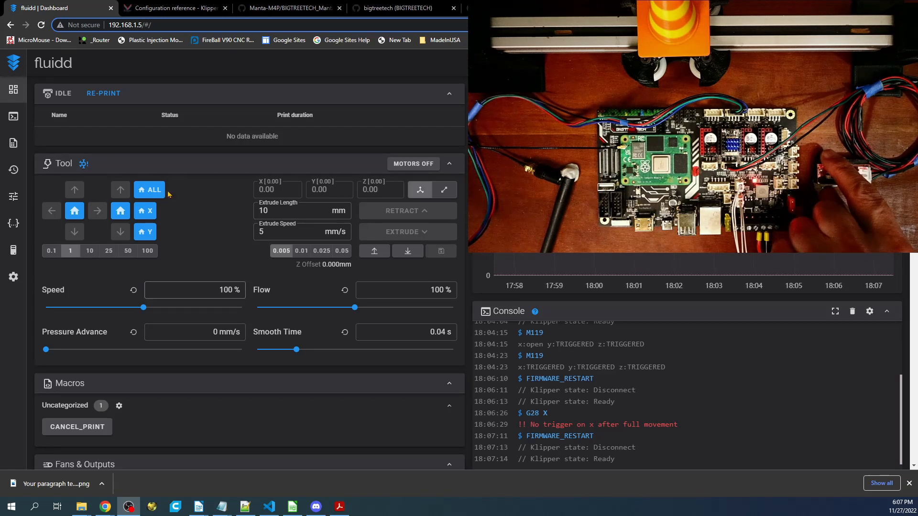
left_click(144, 211)
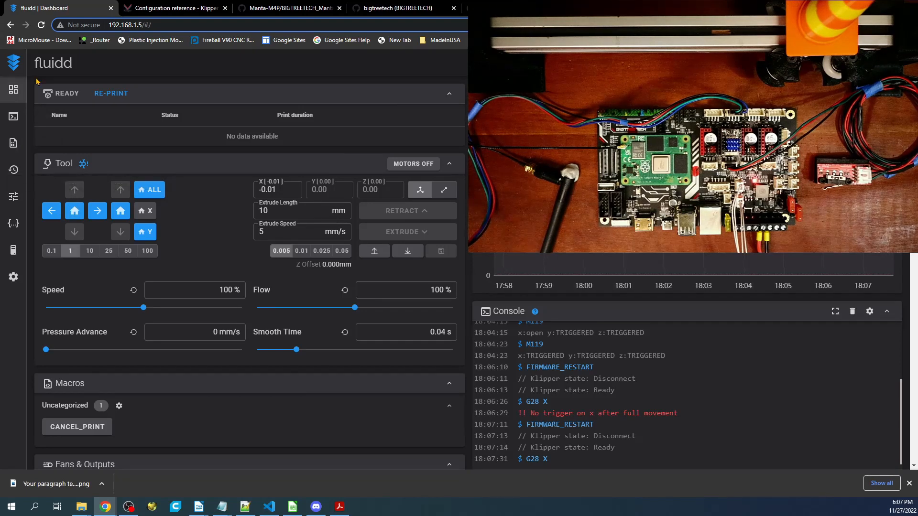
mouse_move(13, 89)
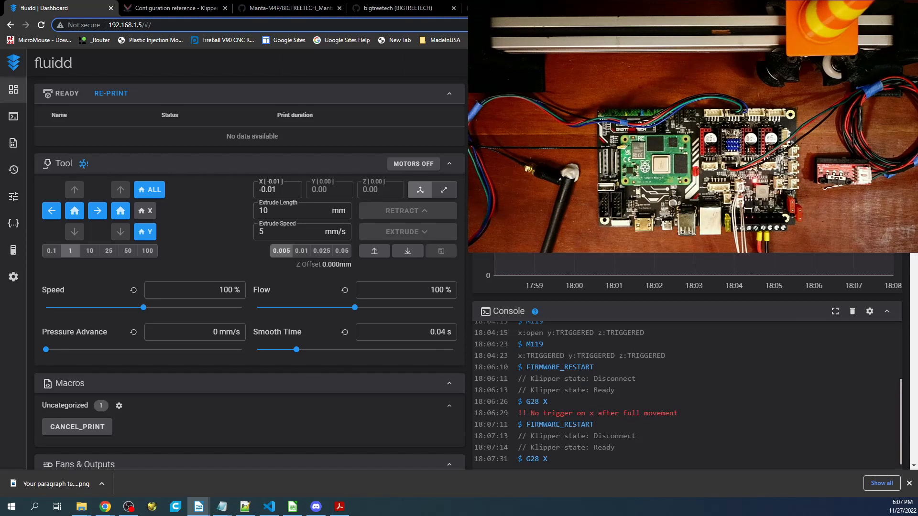
mouse_move(189, 186)
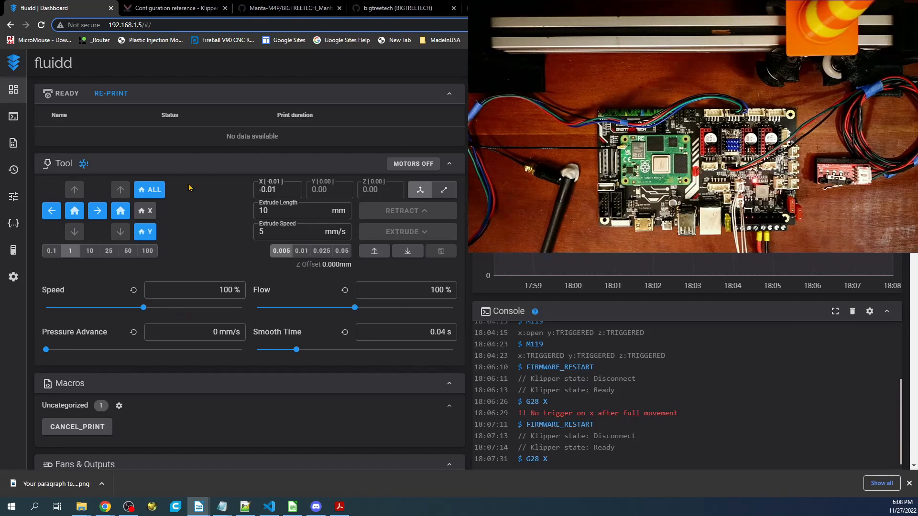
mouse_move(57, 146)
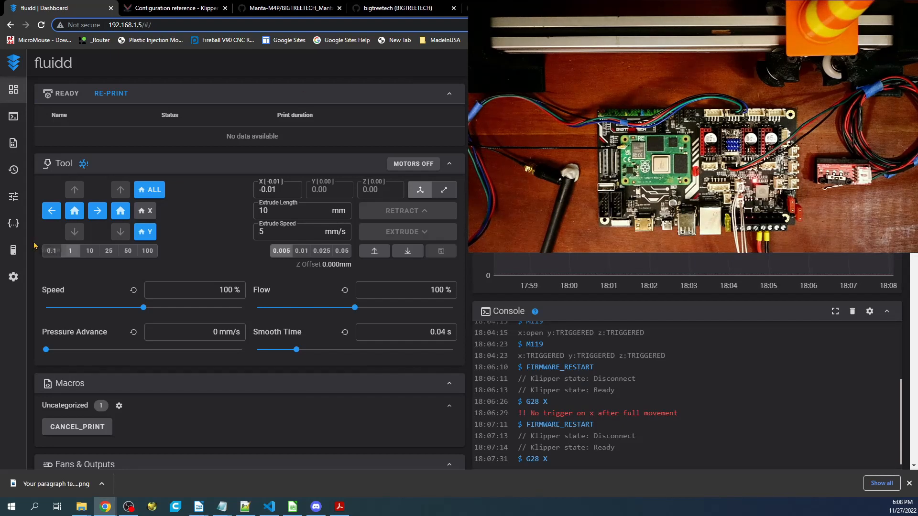
Step: Add 'stealthchop_threshold: 999999' to [tmc2209 stepper_x] in printer.cfg and Save & Restart
left_click(13, 224)
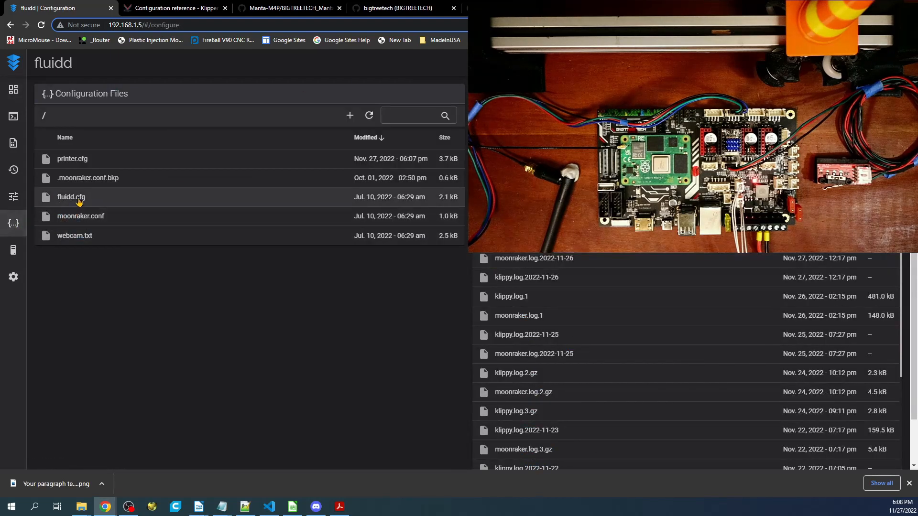
left_click(72, 158)
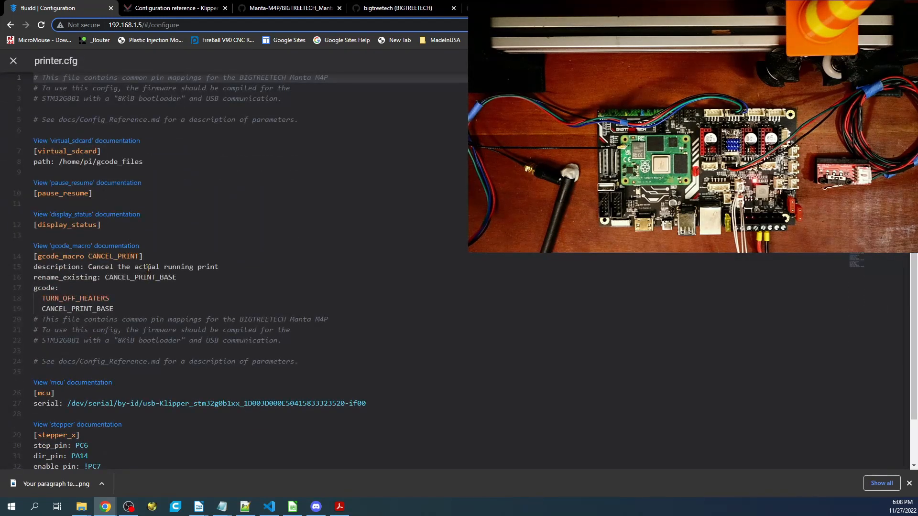
scroll("down", 3)
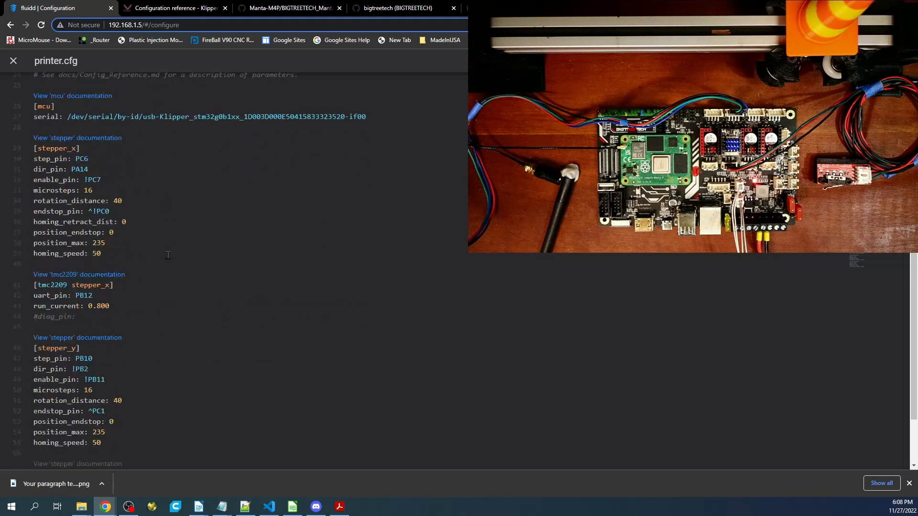
scroll("down", 3)
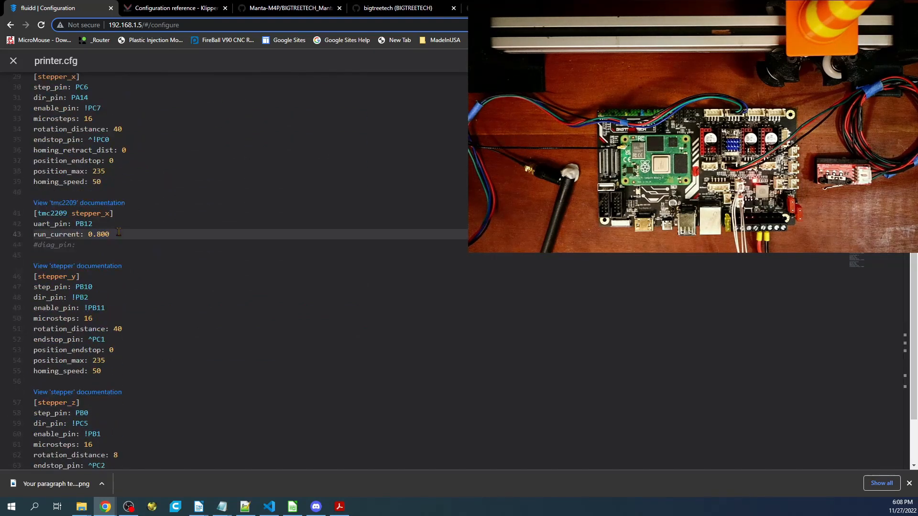
type("stealthchop_threshold: 1")
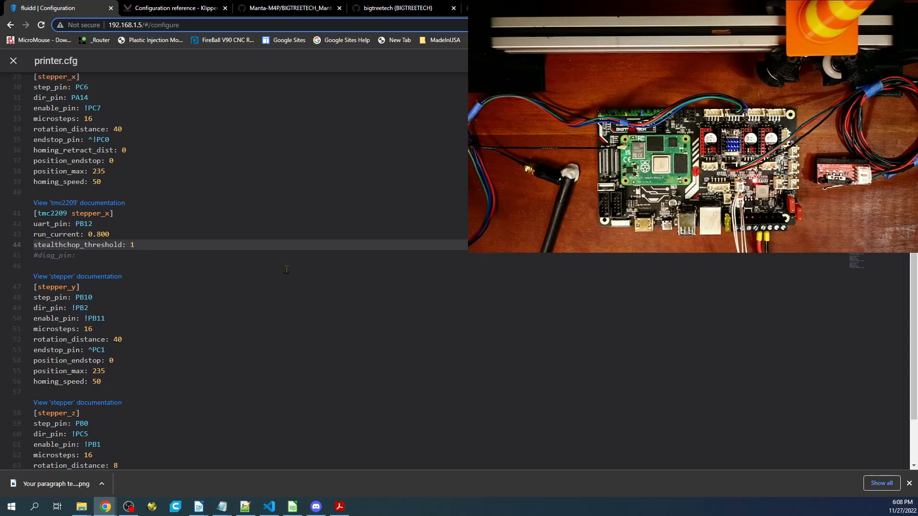
type("9")
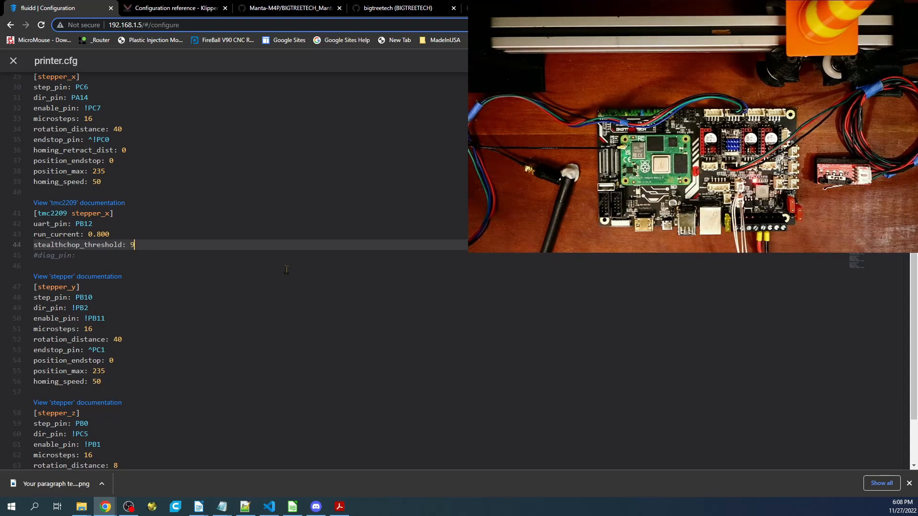
type("99999")
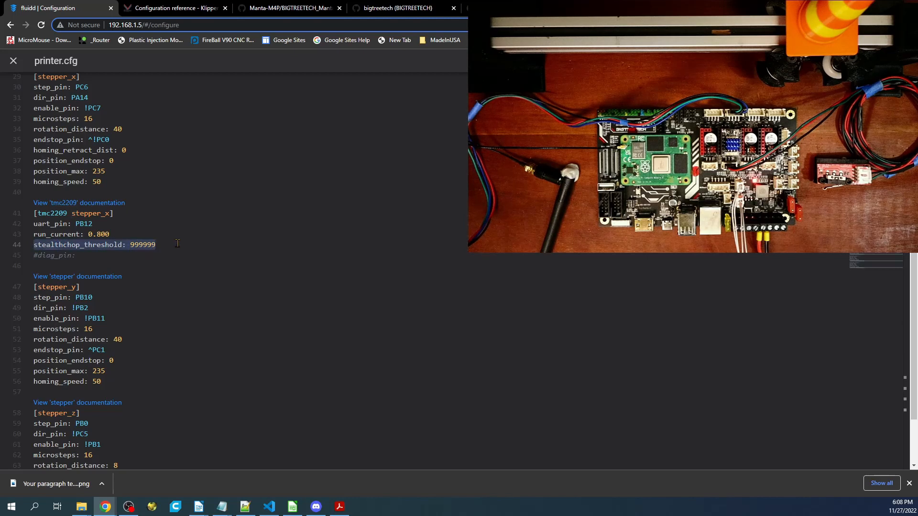
left_click(13, 60)
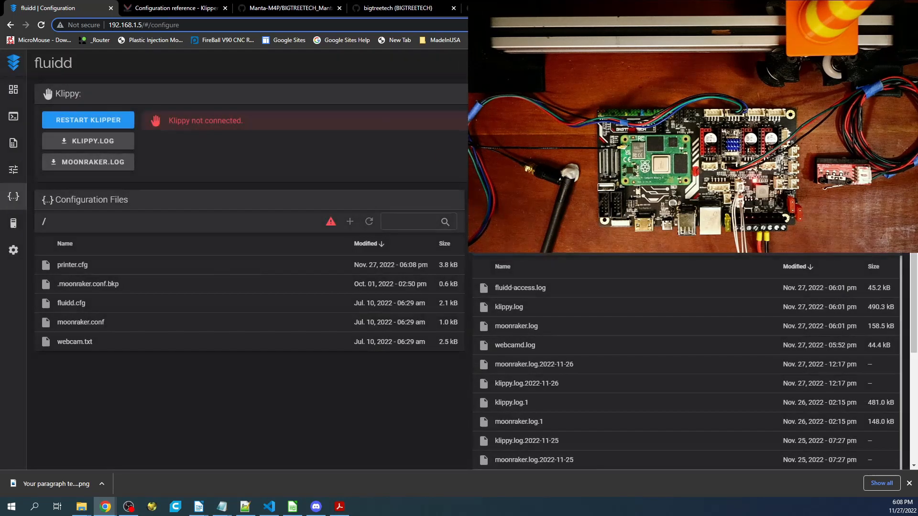
mouse_move(13, 116)
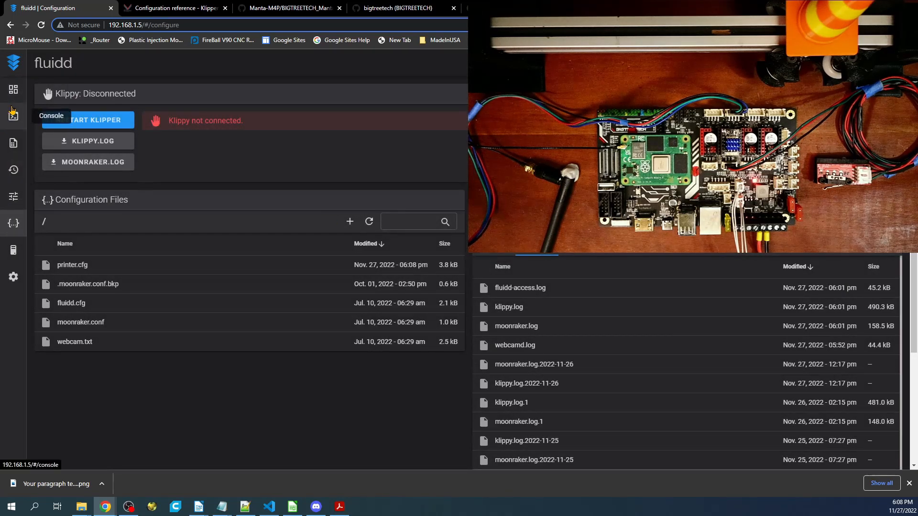
Step: Send a G28 X homing command from the Dashboard's Tool panel after the restart
left_click(13, 89)
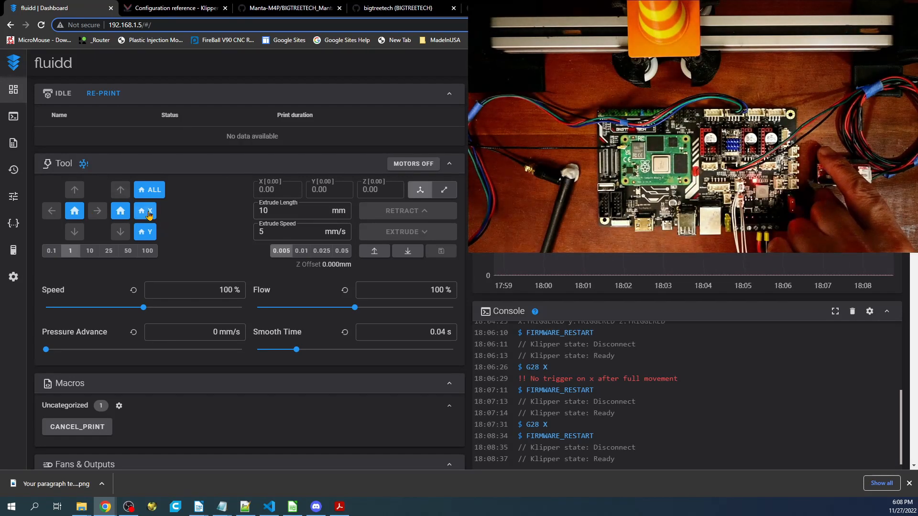
left_click(145, 211)
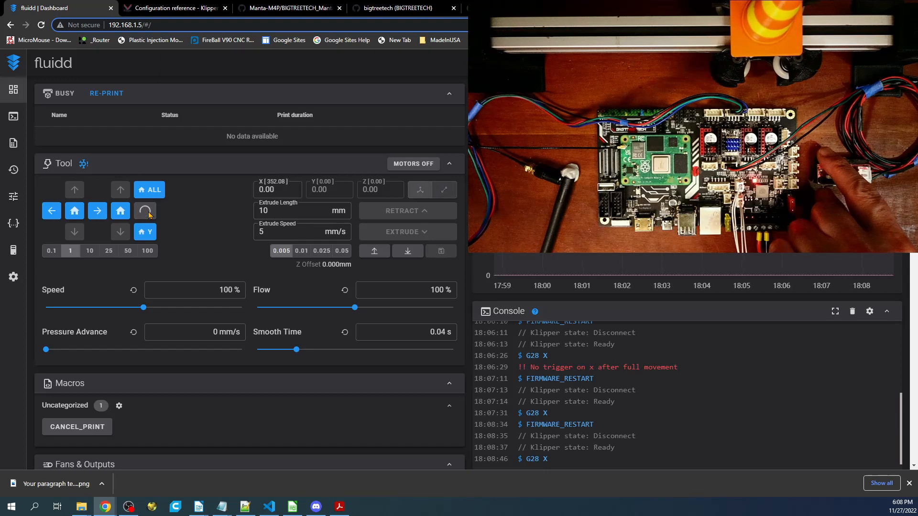
left_click(144, 210)
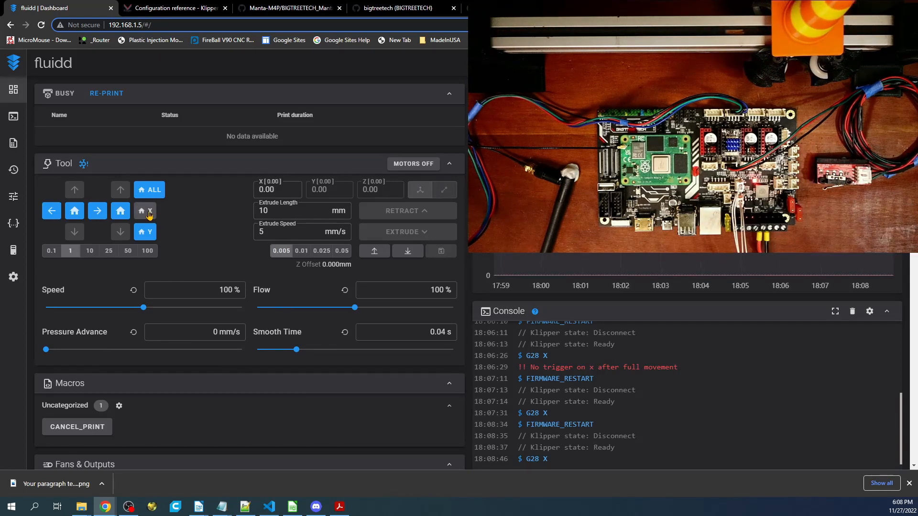